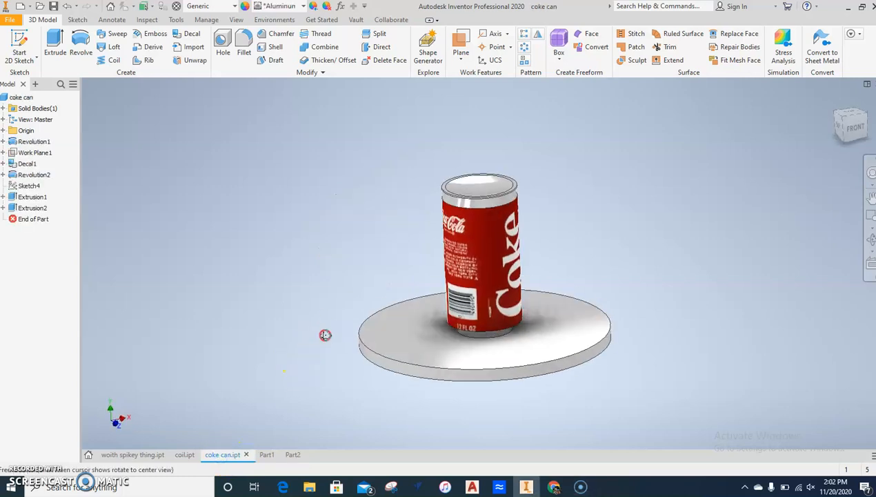
Create a new part from the Metric Standard (mm).ipt template.
{"action": "left_click_drag", "start_coordinate": [325, 334], "coordinate": [215, 340]}
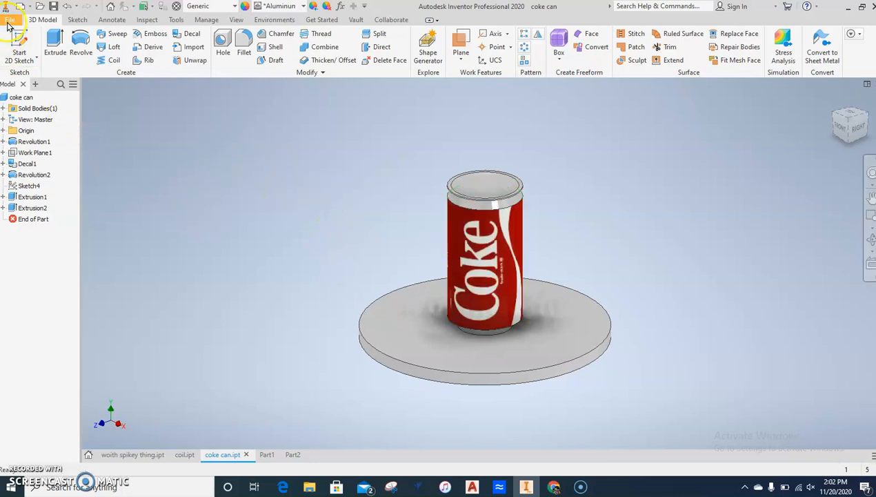
{"action": "left_click", "coordinate": [10, 20]}
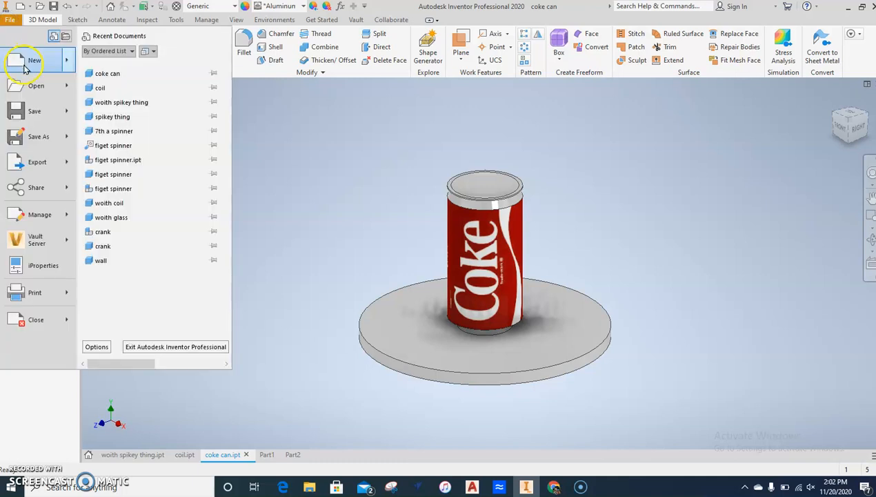
{"action": "left_click", "coordinate": [25, 61]}
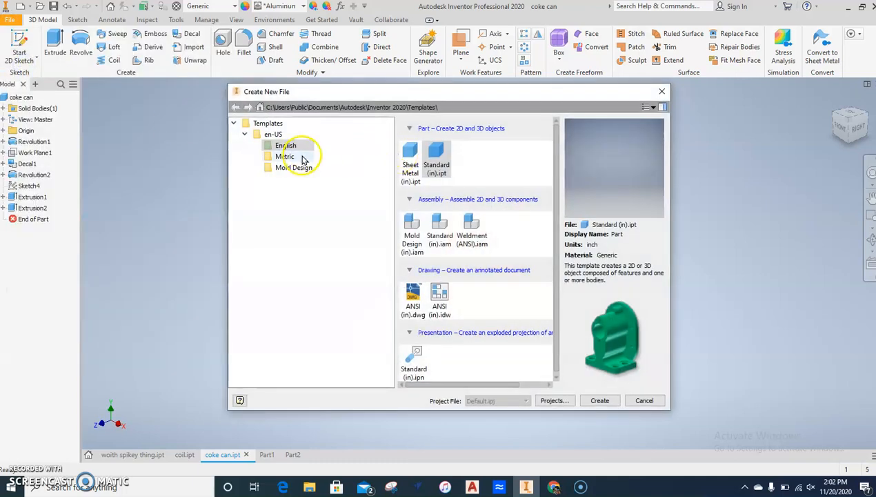
{"action": "left_click", "coordinate": [285, 156]}
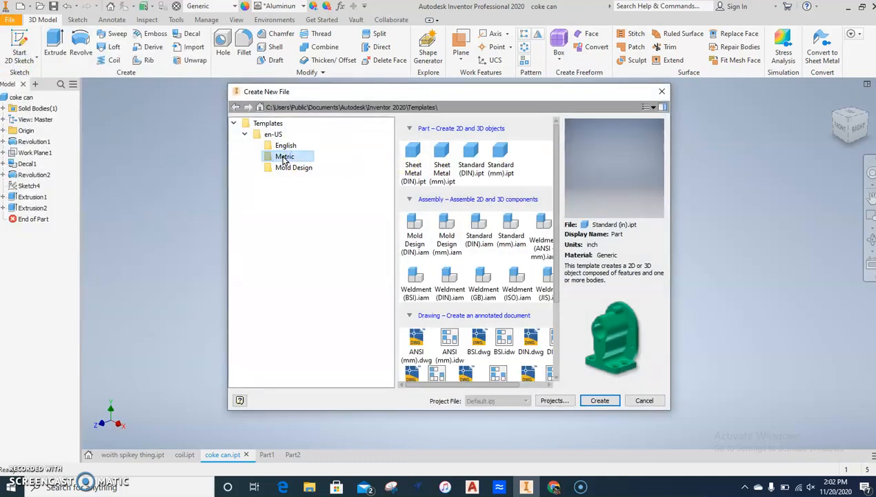
{"action": "left_click", "coordinate": [500, 154]}
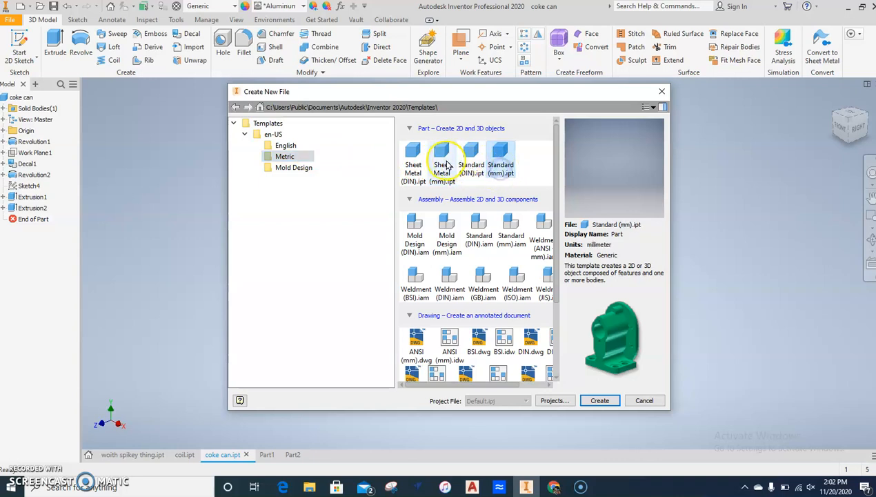
{"action": "mouse_move", "coordinate": [500, 159]}
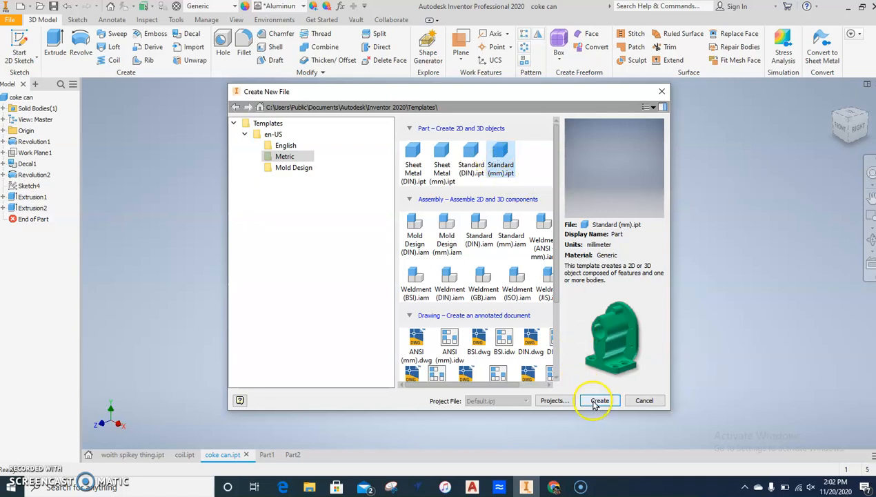
{"action": "left_click", "coordinate": [599, 400]}
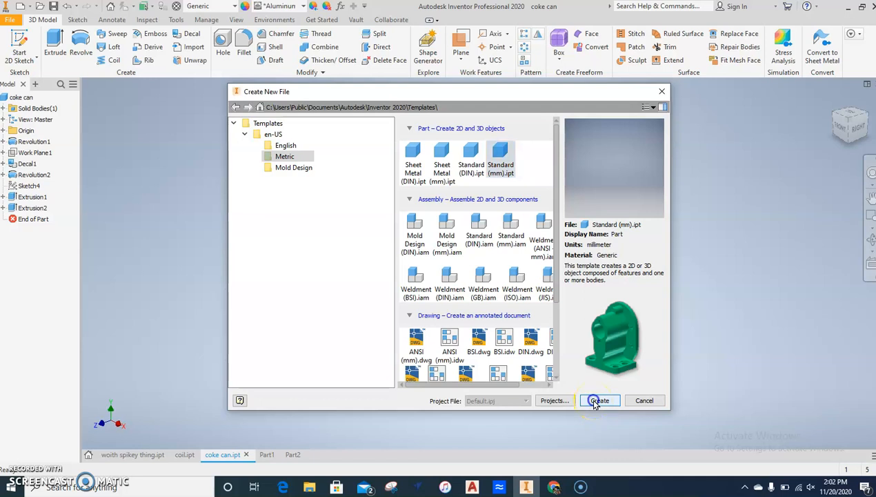
{"action": "left_click", "coordinate": [598, 400]}
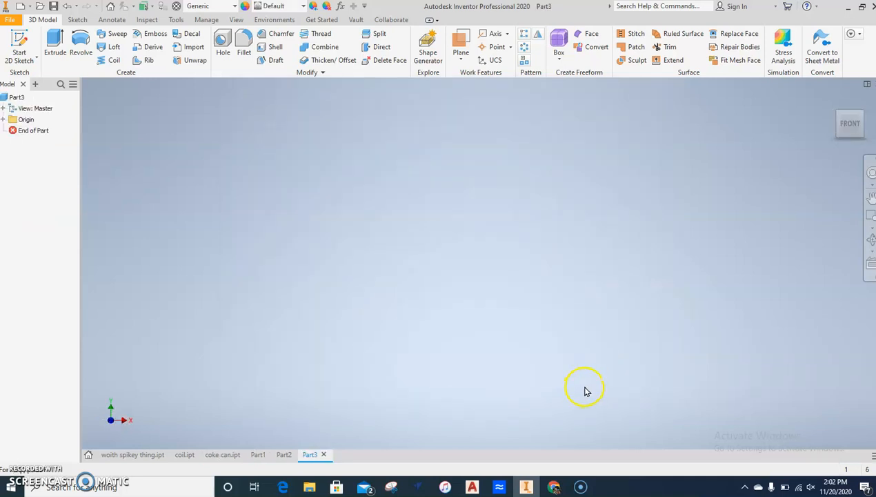
{"action": "mouse_move", "coordinate": [495, 357]}
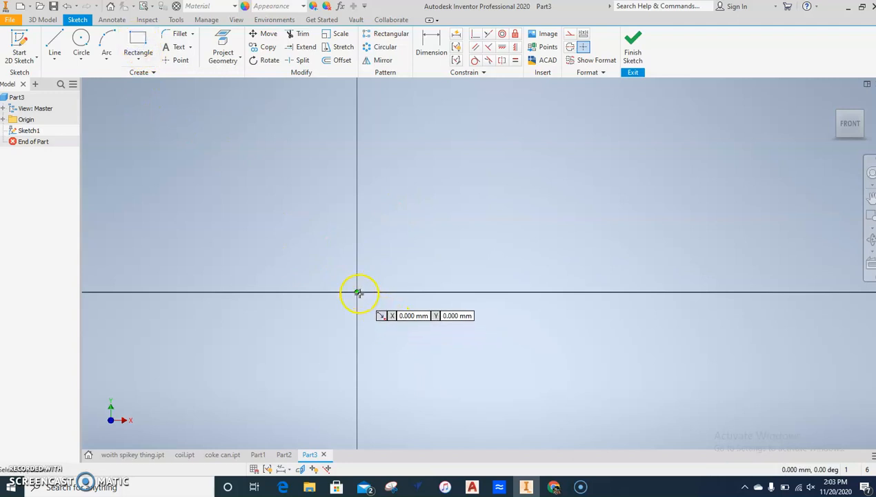
Draw a rectangle from the sketch origin and enter a 120 mm height.
{"action": "left_click_drag", "start_coordinate": [357, 292], "coordinate": [476, 116]}
{"action": "type", "text": "30.000"}
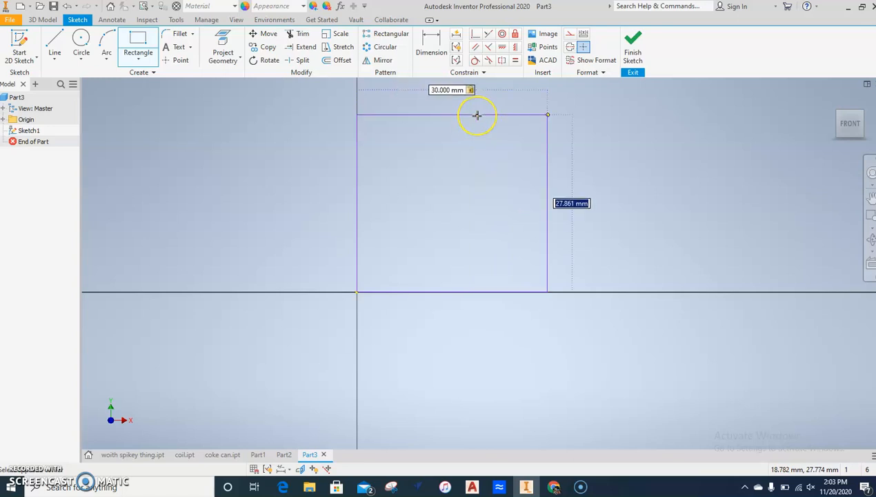
{"action": "type", "text": "120"}
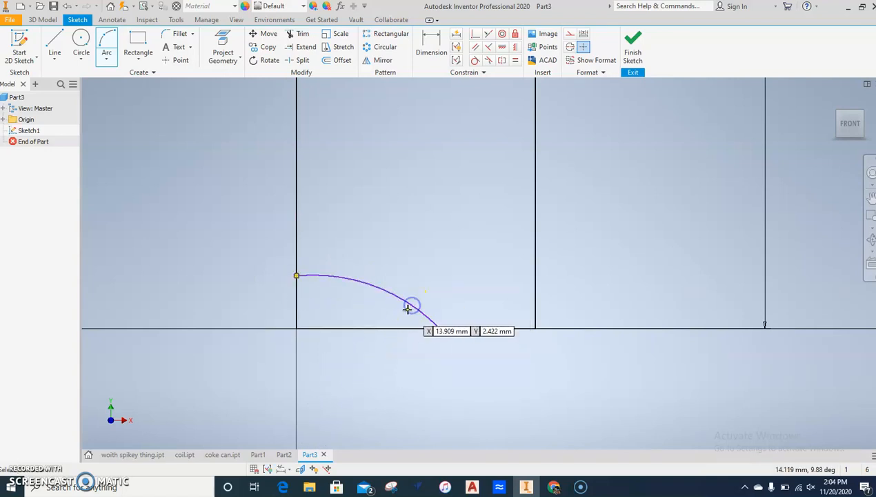
{"action": "mouse_move", "coordinate": [407, 309]}
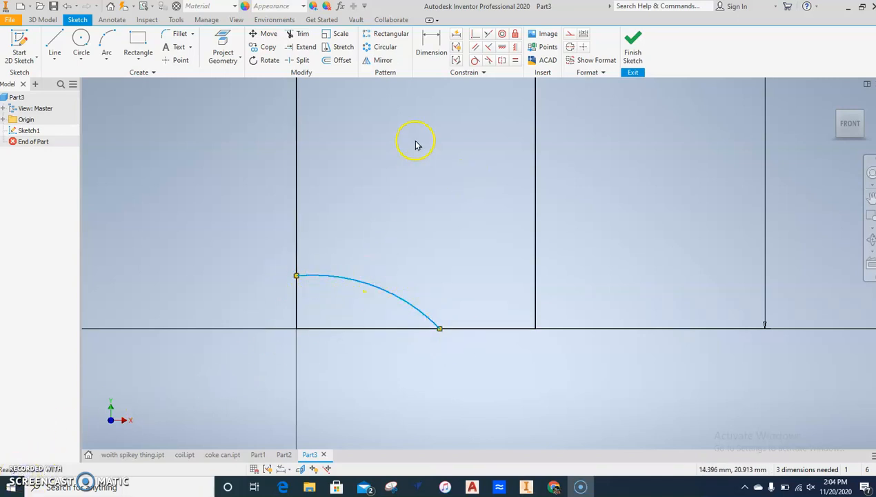
Finish the three-point arc from the left vertical line to the bottom line.
{"action": "left_click", "coordinate": [431, 42]}
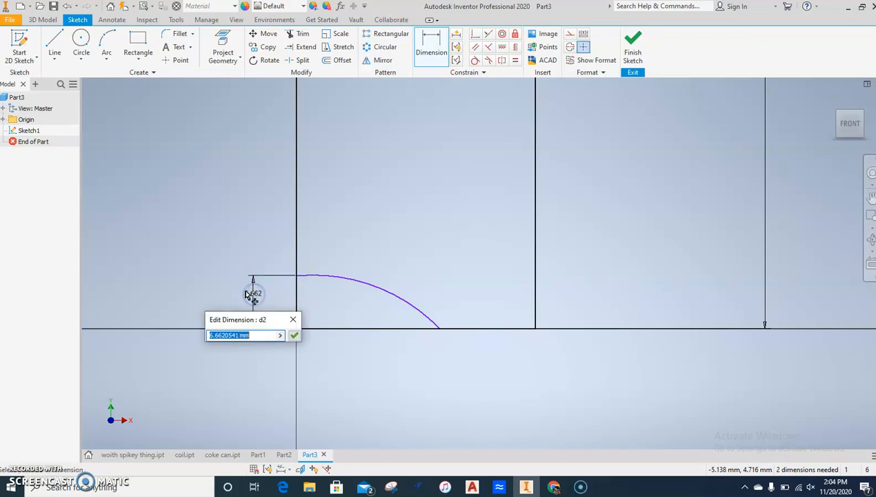
Dimension the arc: start height 8, end gap 10, radius 50.
{"action": "left_click", "coordinate": [294, 335]}
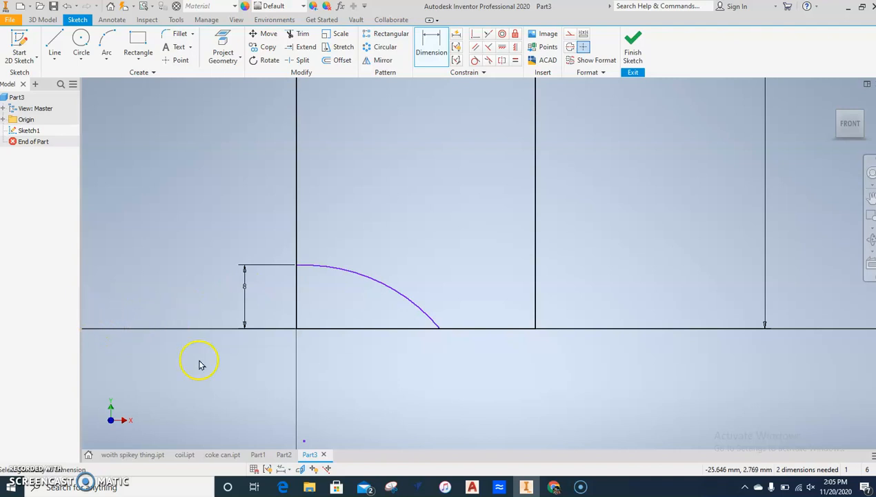
{"action": "mouse_move", "coordinate": [195, 368]}
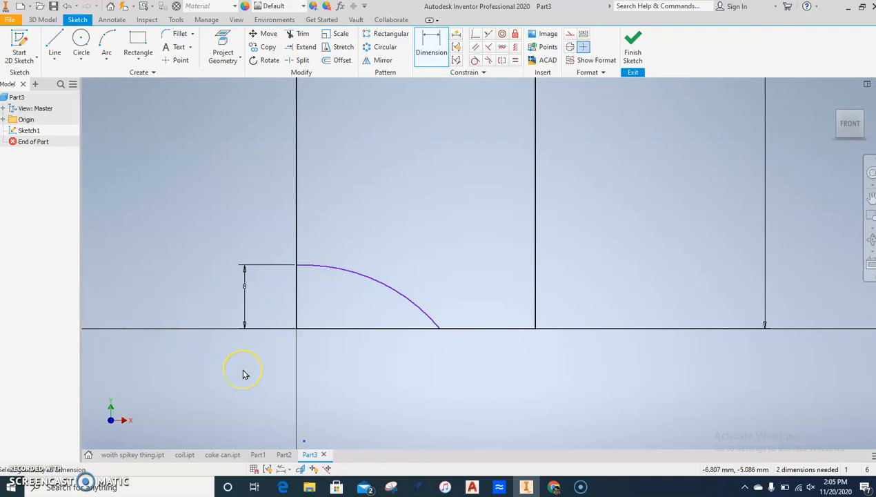
{"action": "mouse_move", "coordinate": [140, 385]}
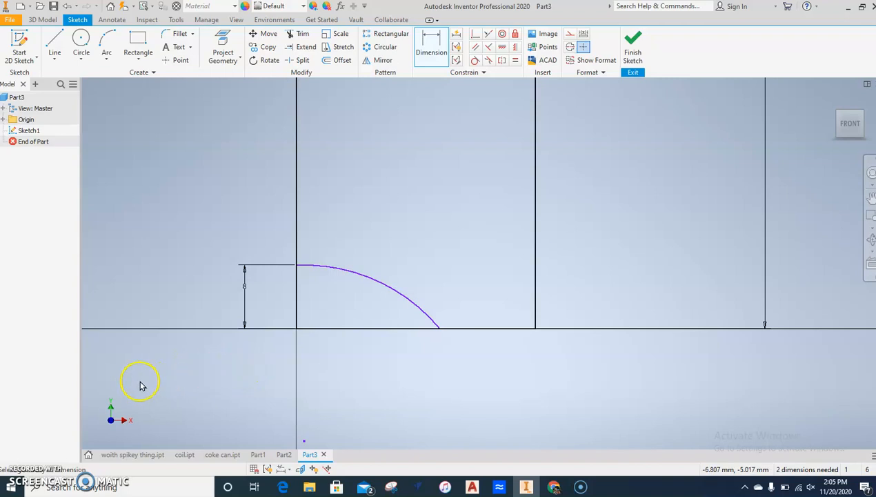
{"action": "mouse_move", "coordinate": [428, 48]}
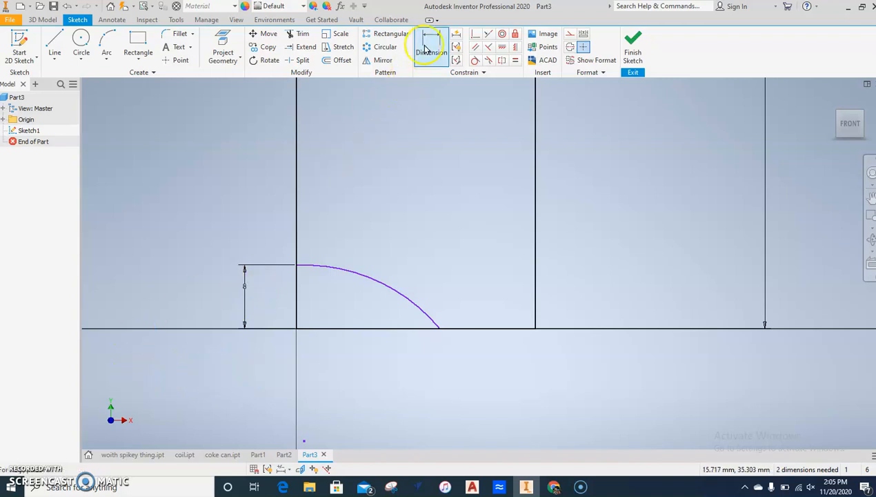
{"action": "left_click", "coordinate": [430, 46]}
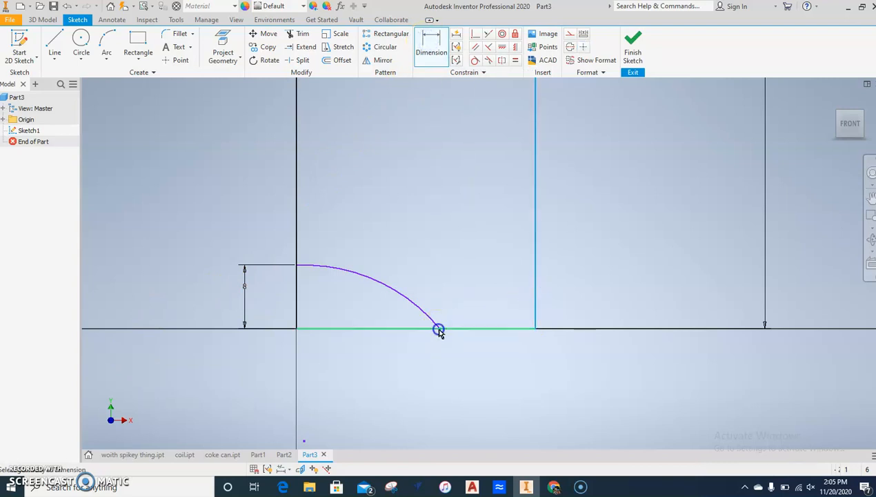
{"action": "left_click", "coordinate": [439, 329]}
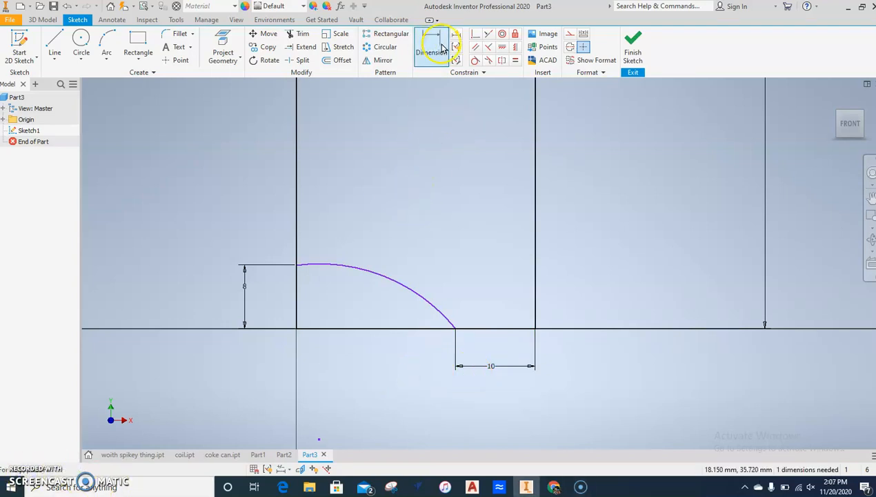
{"action": "left_click", "coordinate": [431, 47]}
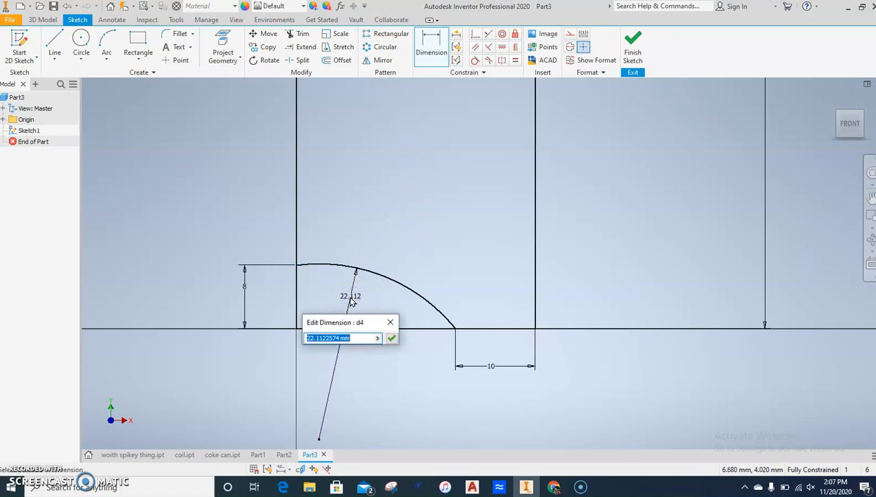
{"action": "type", "text": "50"}
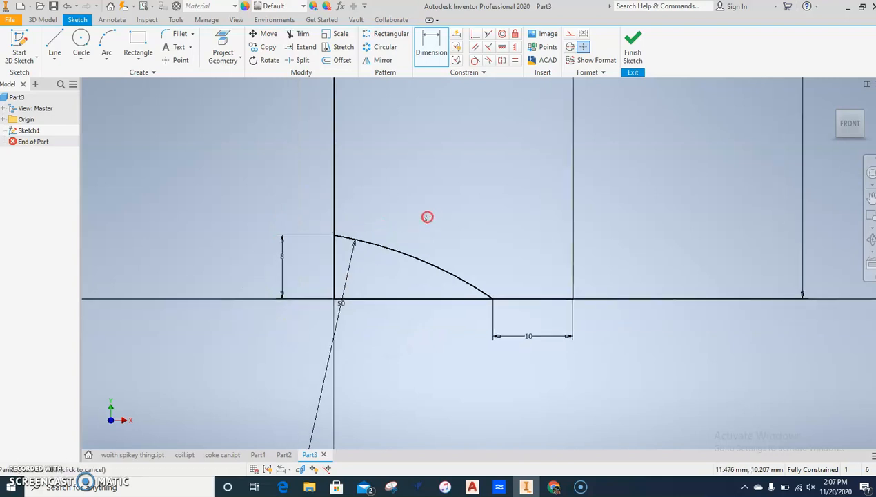
{"action": "mouse_move", "coordinate": [428, 208]}
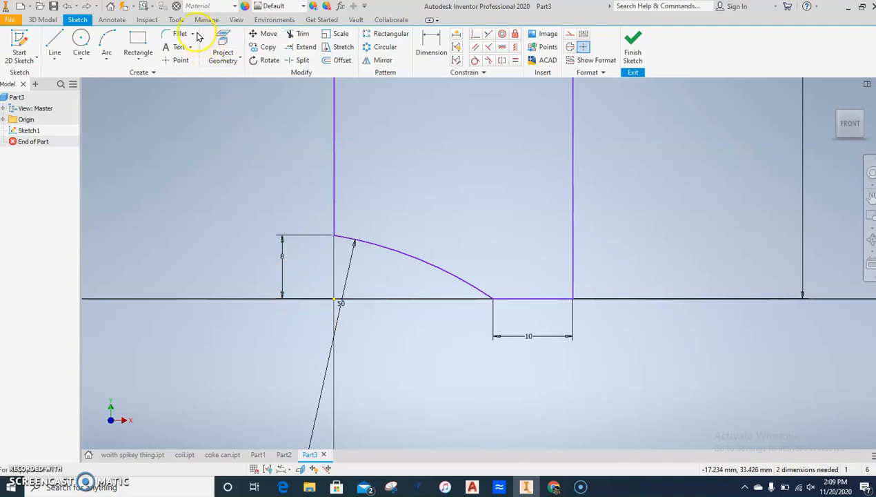
Chamfer the lower right corner of the profile with distance 8.
{"action": "left_click", "coordinate": [192, 34]}
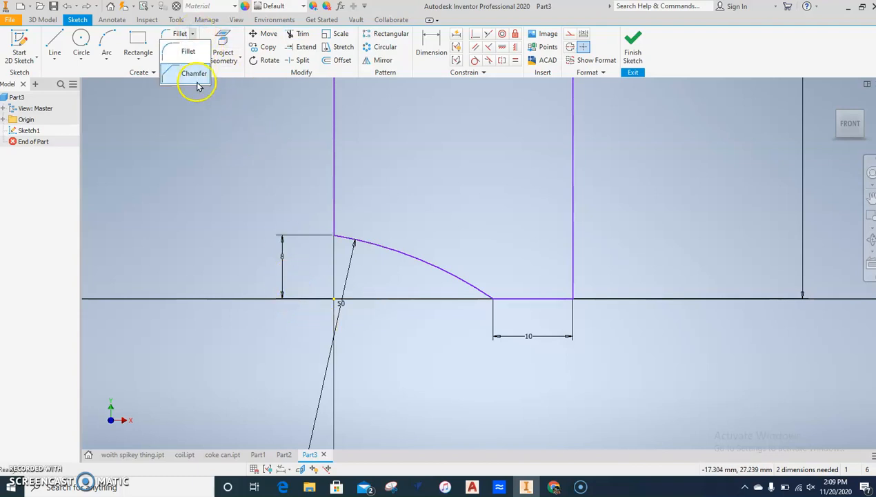
{"action": "mouse_move", "coordinate": [194, 73]}
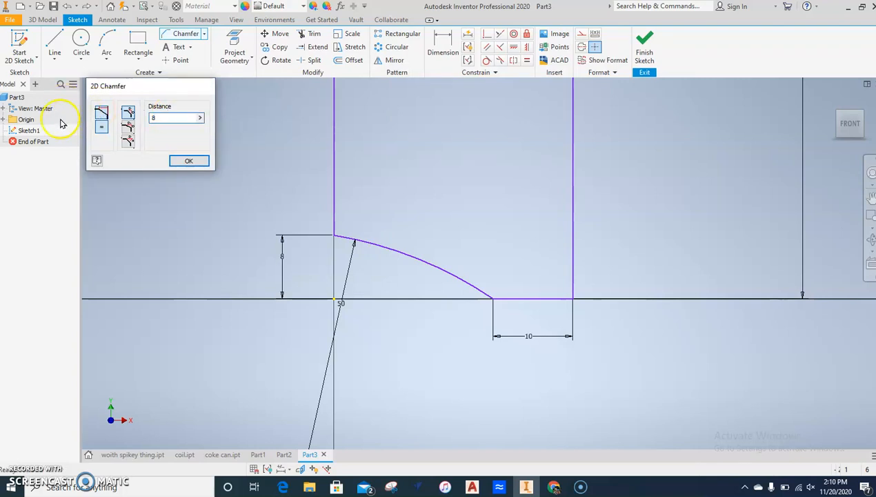
{"action": "left_click", "coordinate": [189, 160]}
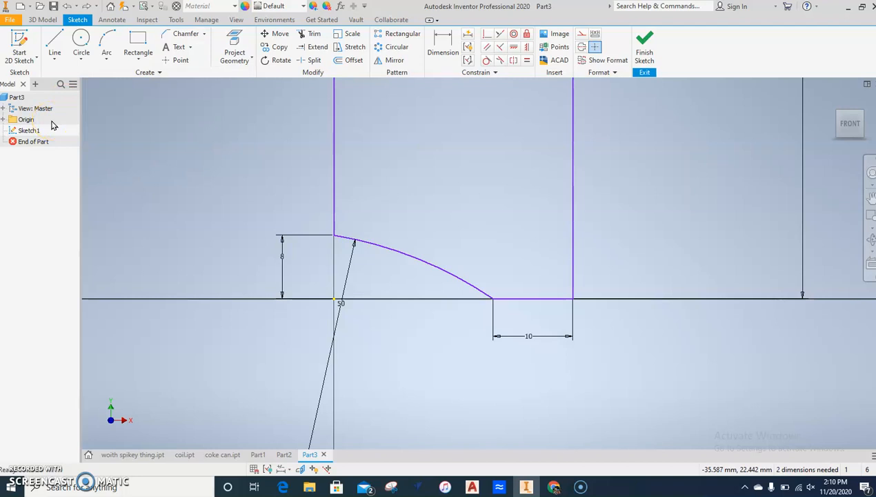
{"action": "left_click", "coordinate": [185, 33]}
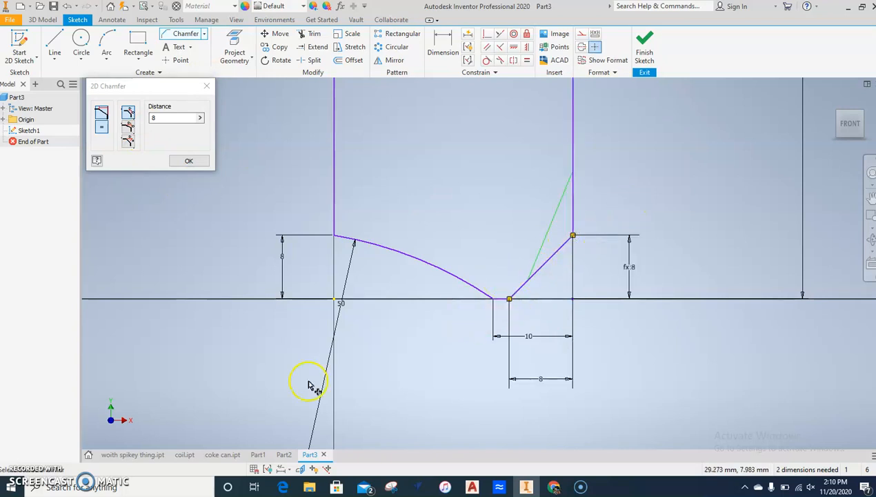
{"action": "left_click", "coordinate": [189, 160]}
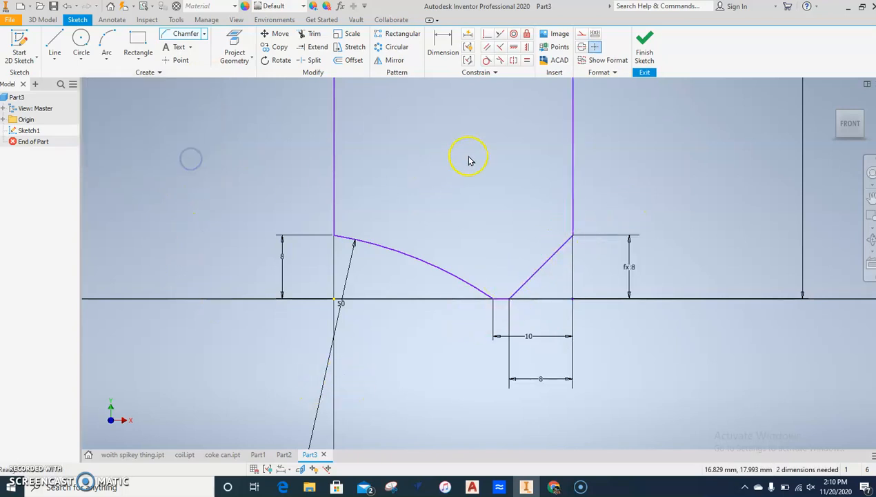
{"action": "mouse_move", "coordinate": [143, 408]}
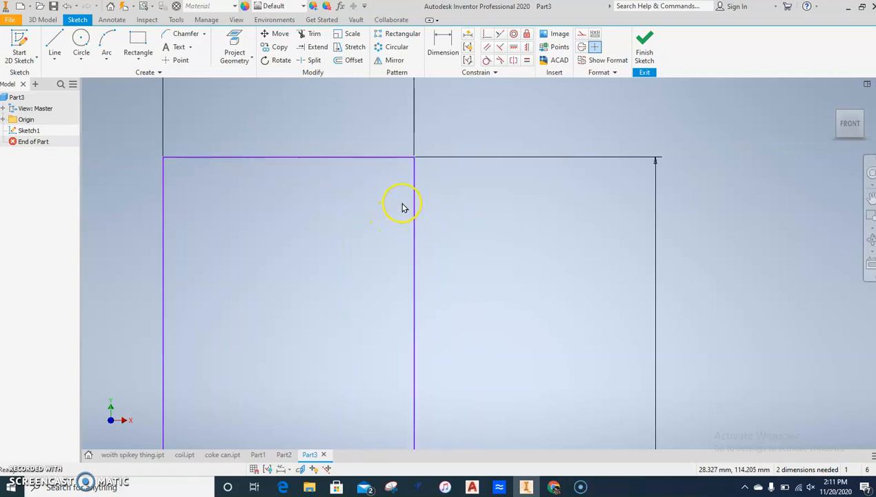
{"action": "mouse_move", "coordinate": [423, 195]}
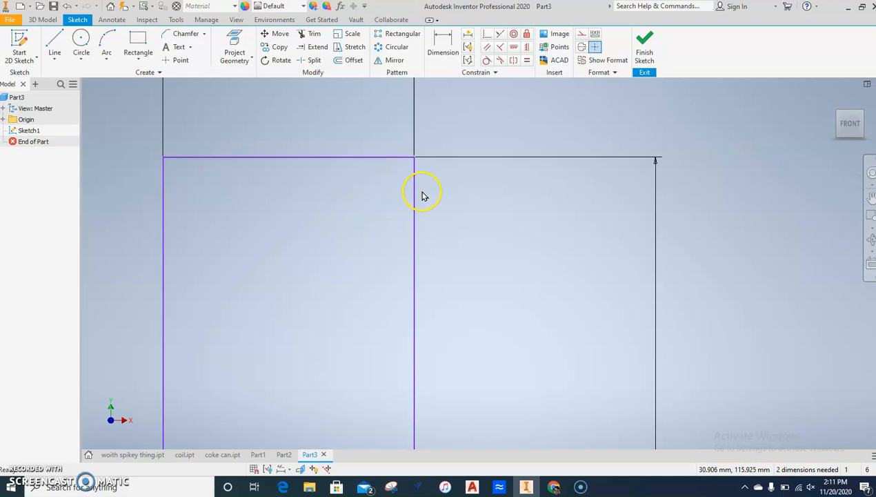
{"action": "mouse_move", "coordinate": [385, 225]}
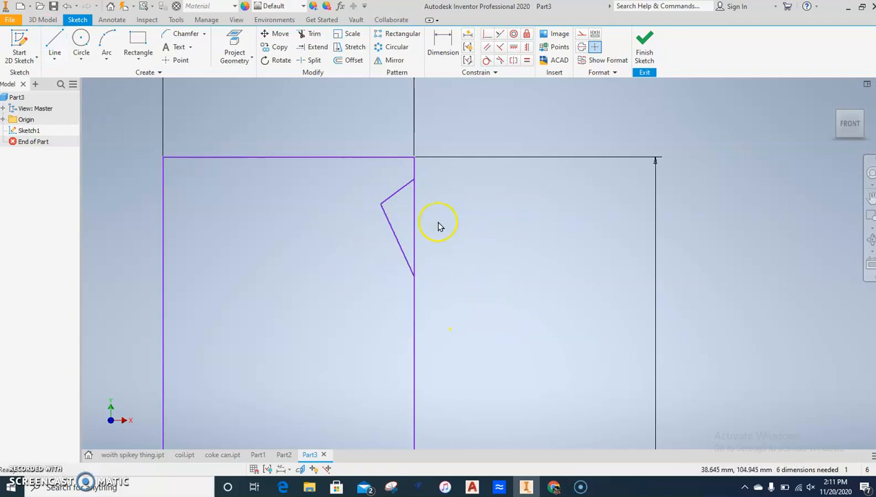
{"action": "mouse_move", "coordinate": [449, 172]}
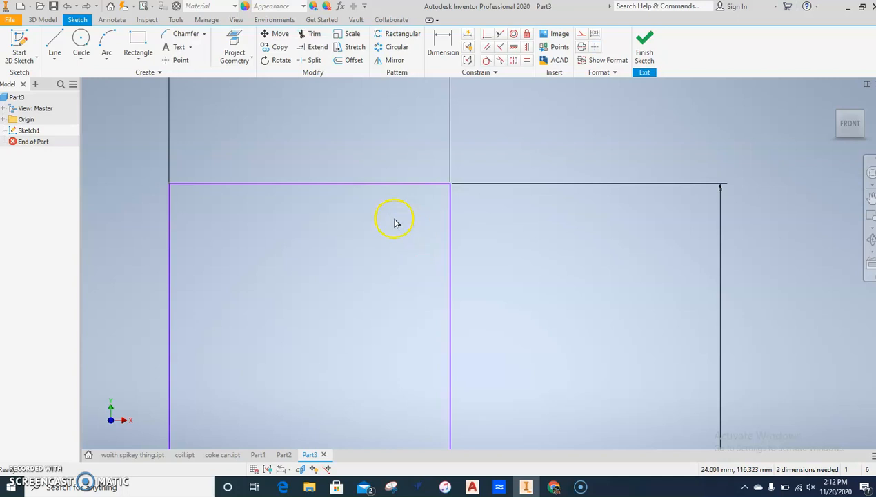
{"action": "mouse_move", "coordinate": [448, 217]}
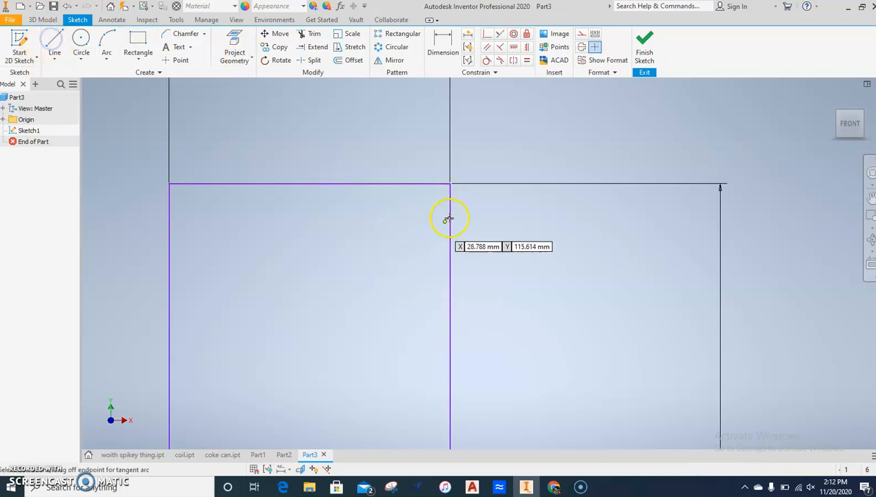
Draw two lines forming a V notch into the right side below the top corner.
{"action": "left_click_drag", "start_coordinate": [450, 218], "coordinate": [430, 281]}
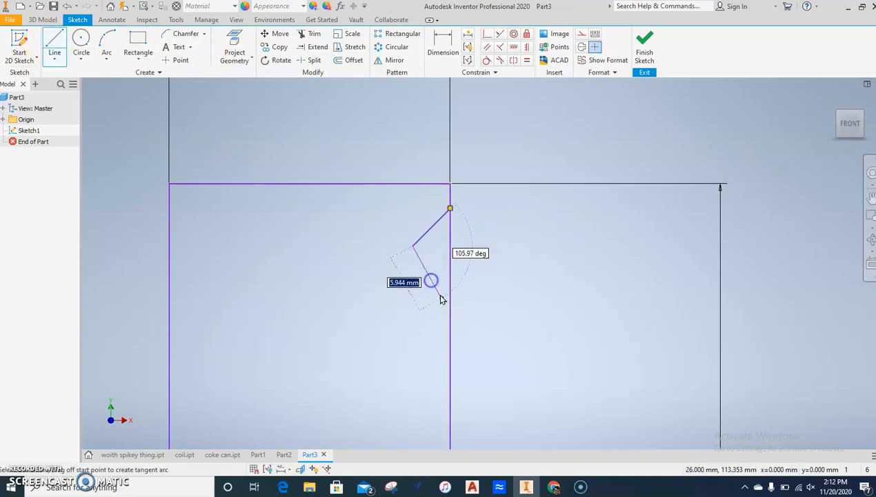
{"action": "left_click", "coordinate": [450, 285]}
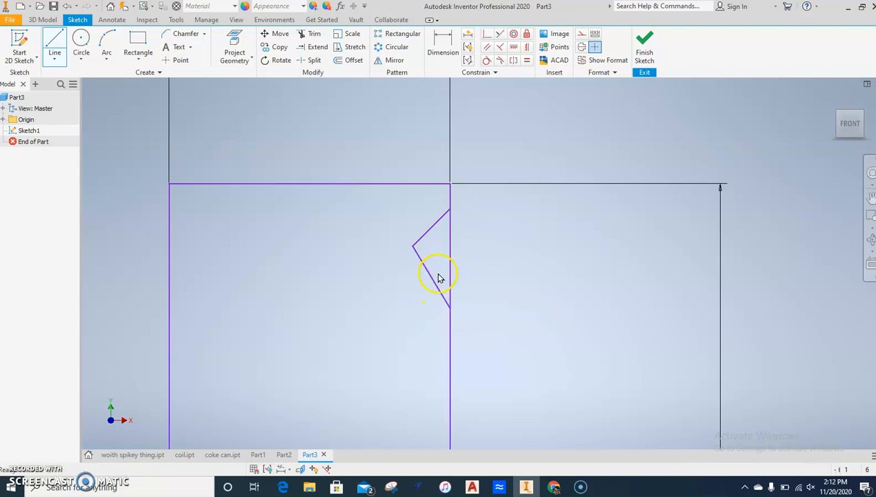
{"action": "left_click", "coordinate": [450, 209]}
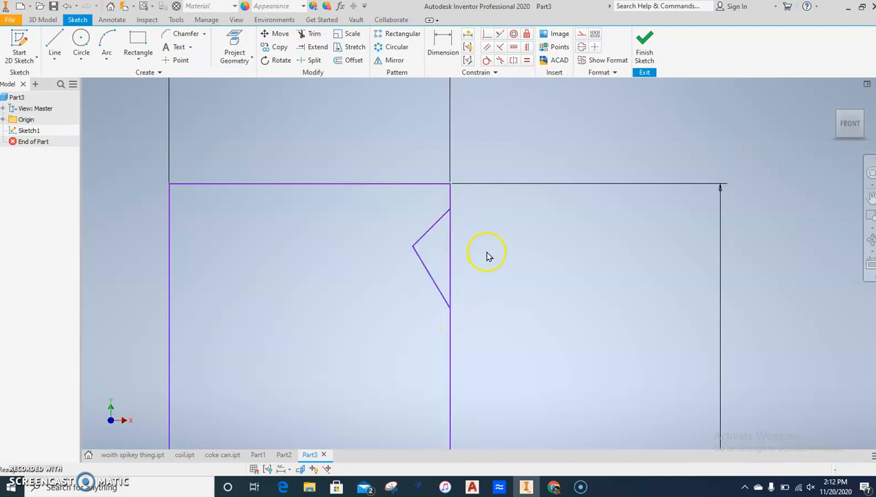
{"action": "mouse_move", "coordinate": [406, 202]}
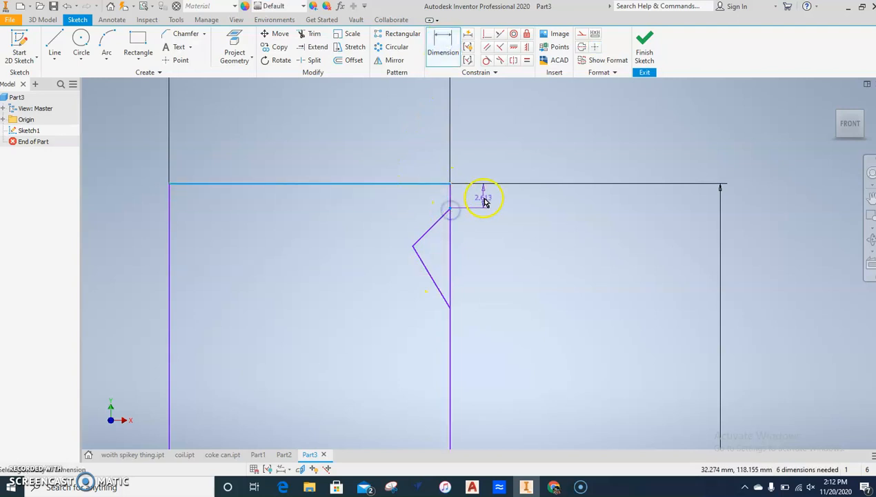
Constrain the notch's upper point near the top edge, then view the coke can model.
{"action": "left_click", "coordinate": [483, 198]}
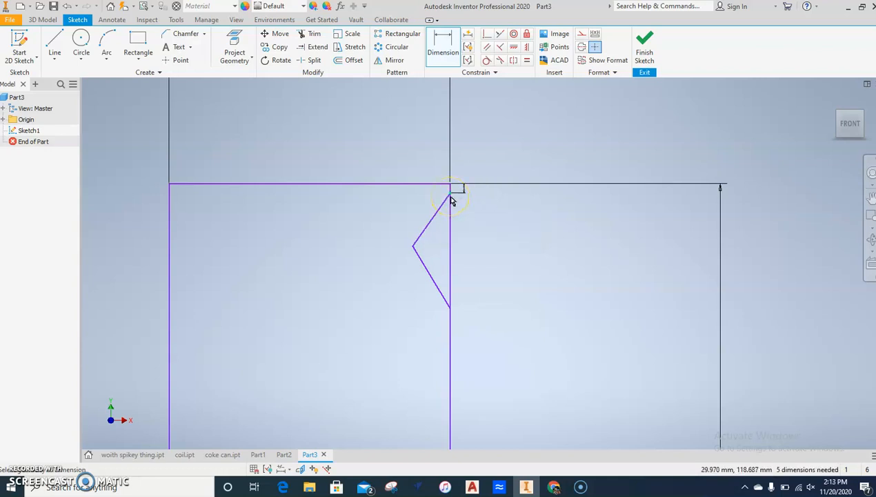
{"action": "left_click", "coordinate": [452, 188]}
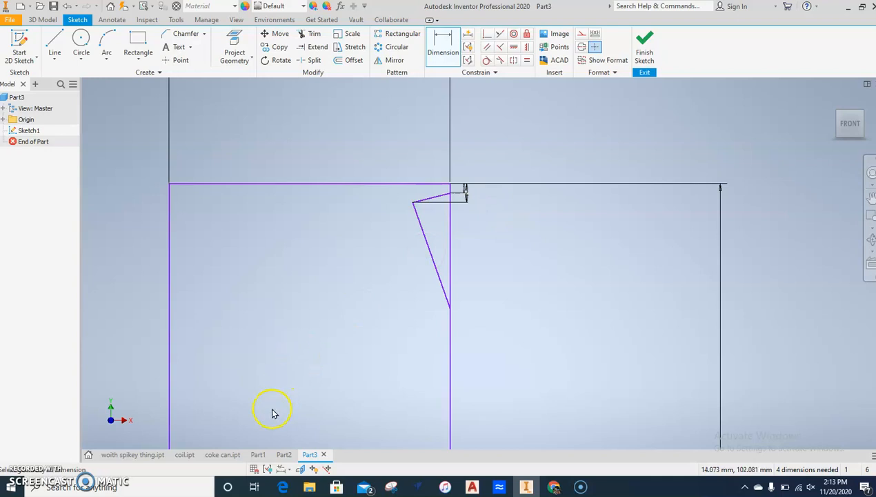
{"action": "left_click", "coordinate": [223, 454]}
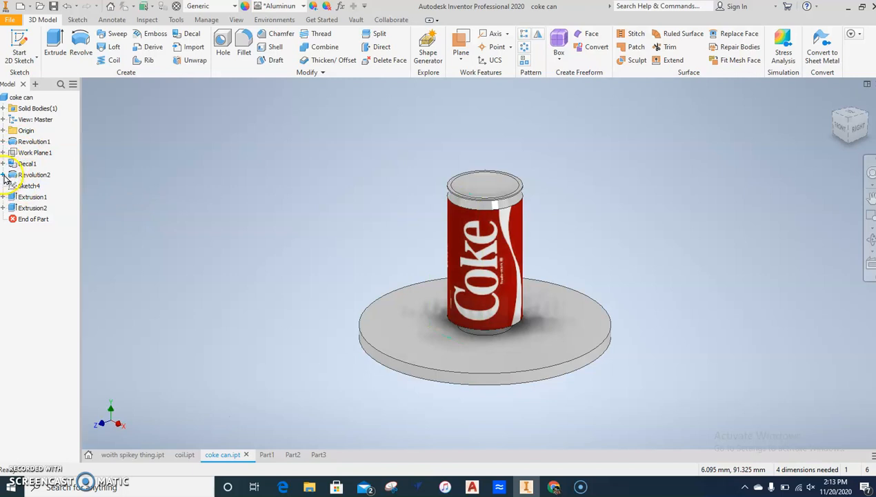
Review the coke can's revolved rim sketch, then return to Part3.
{"action": "left_click", "coordinate": [29, 185]}
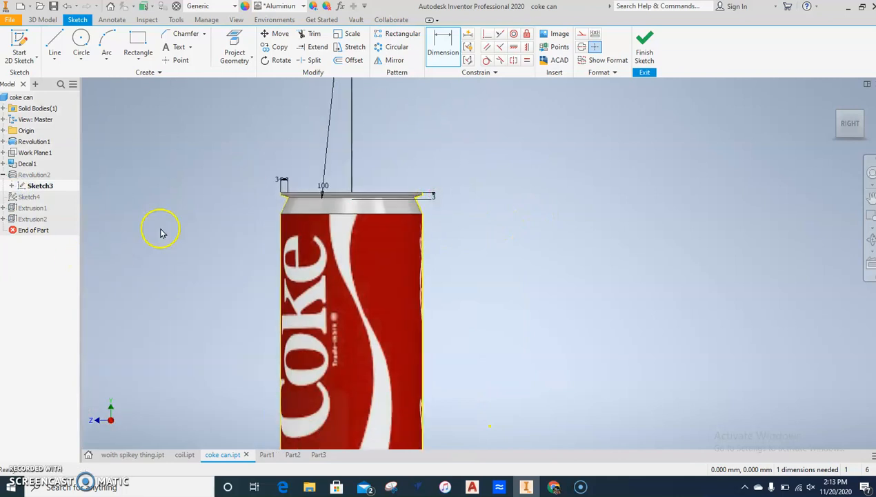
{"action": "left_click", "coordinate": [644, 42]}
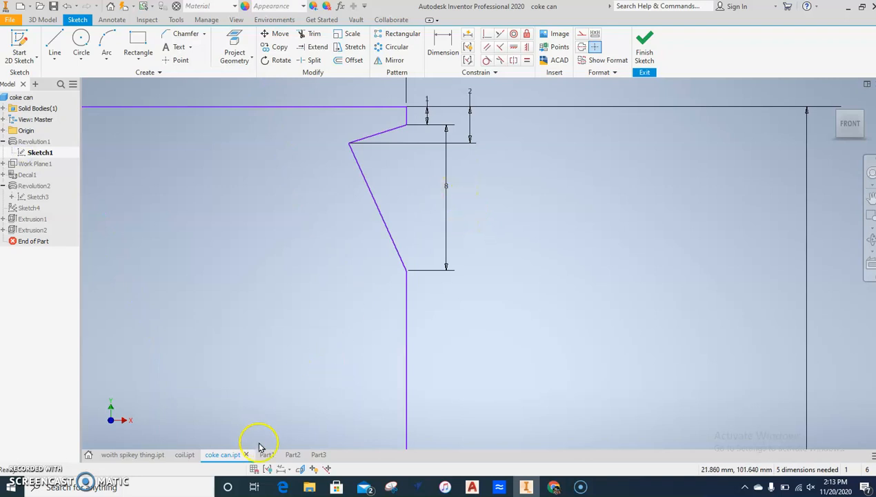
{"action": "left_click", "coordinate": [309, 454]}
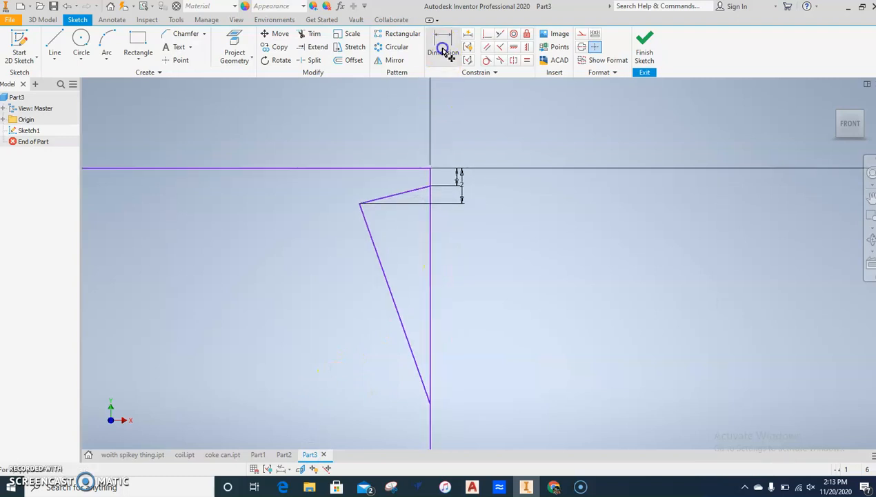
Dimension the notch's lower point 8 below the top edge.
{"action": "left_click", "coordinate": [443, 47]}
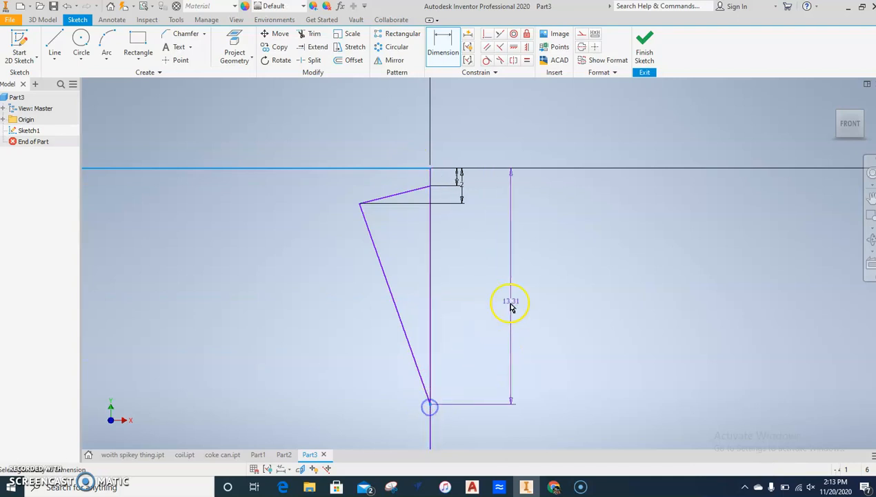
{"action": "left_click", "coordinate": [511, 303]}
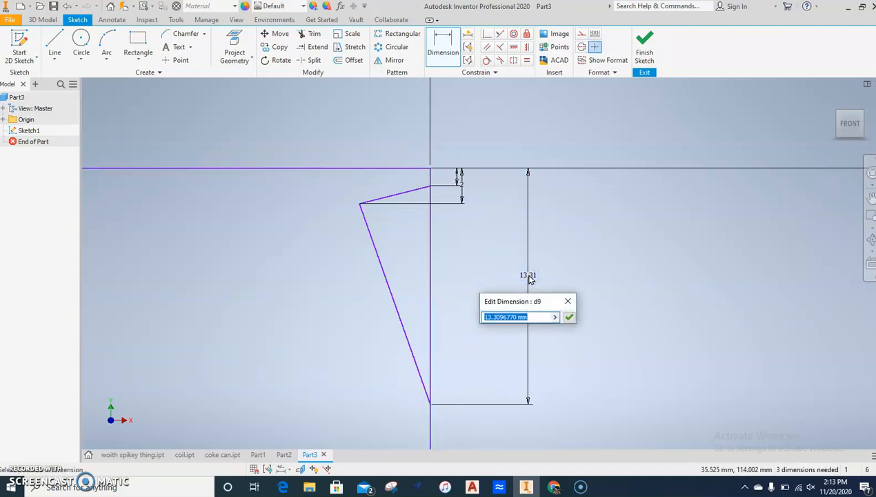
{"action": "left_click", "coordinate": [569, 317]}
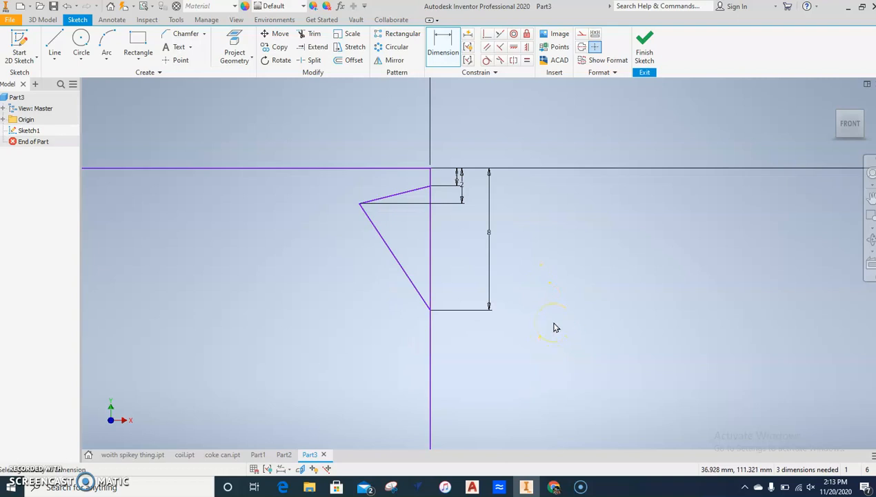
{"action": "mouse_move", "coordinate": [557, 288]}
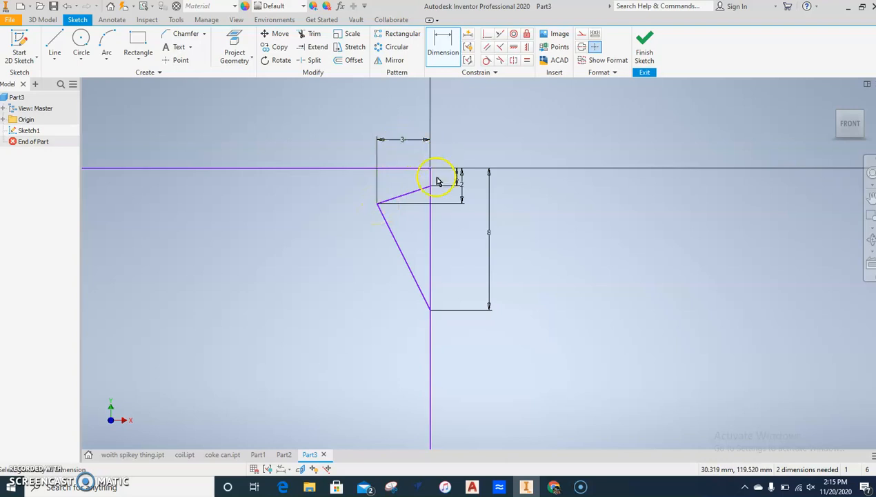
{"action": "left_click", "coordinate": [314, 34]}
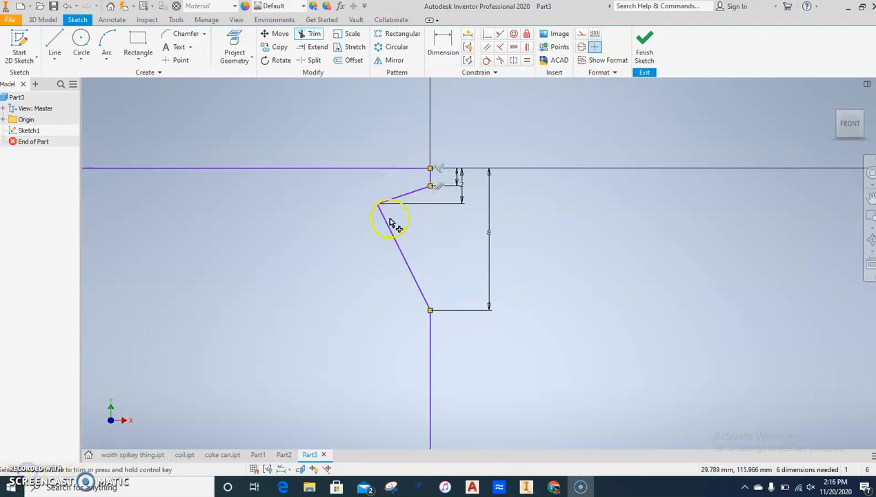
Trim the leftover notch geometry and finish Sketch1.
{"action": "left_click", "coordinate": [389, 218]}
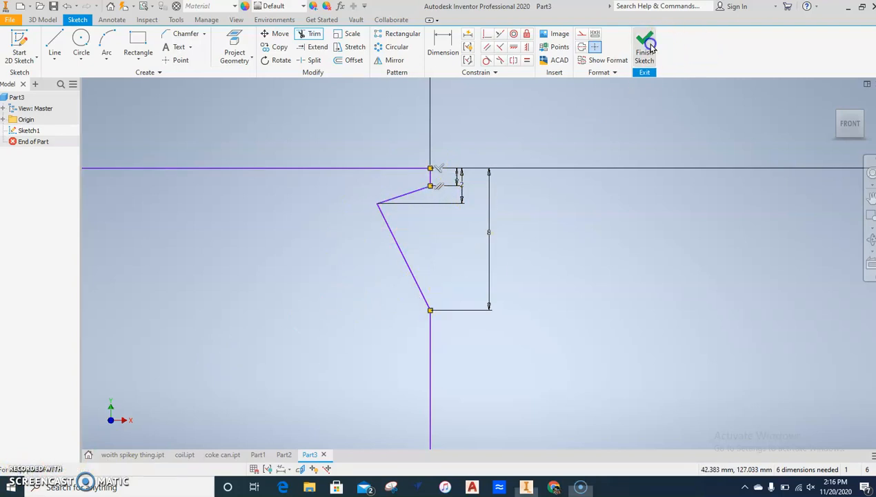
{"action": "left_click", "coordinate": [644, 45]}
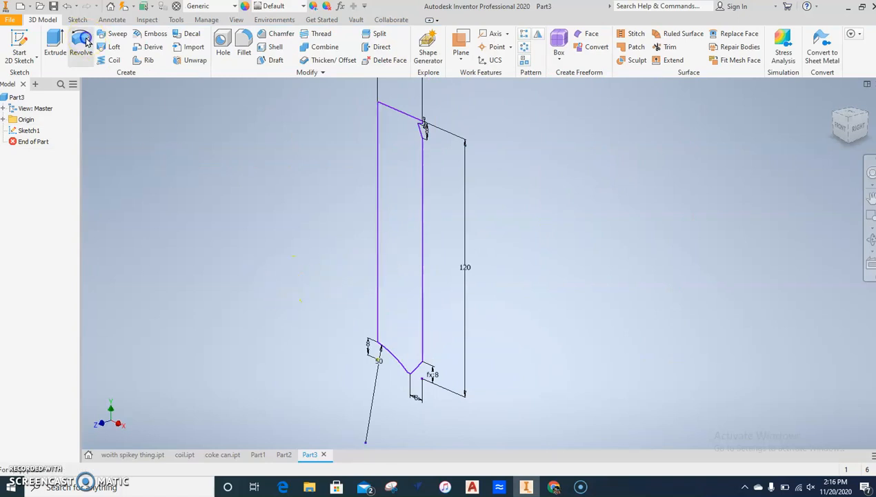
Revolve Sketch1's can profile a full 360 degrees into the Revolution1 solid.
{"action": "left_click", "coordinate": [80, 42]}
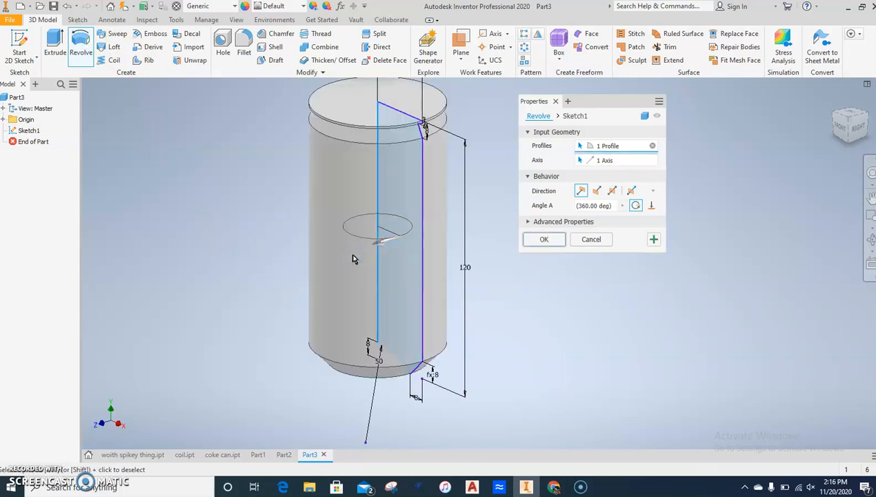
{"action": "left_click", "coordinate": [382, 345]}
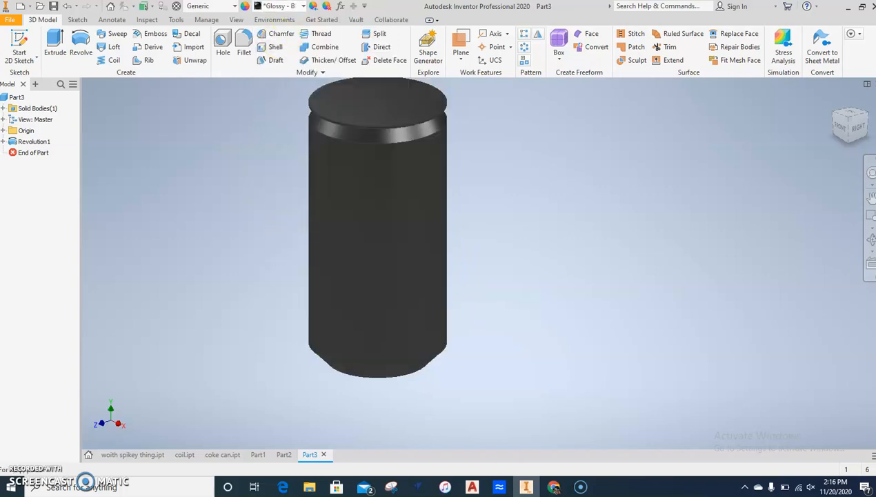
Preview several finishes from the Appearance list on the can, settling on Nickel.
{"action": "left_click", "coordinate": [282, 6]}
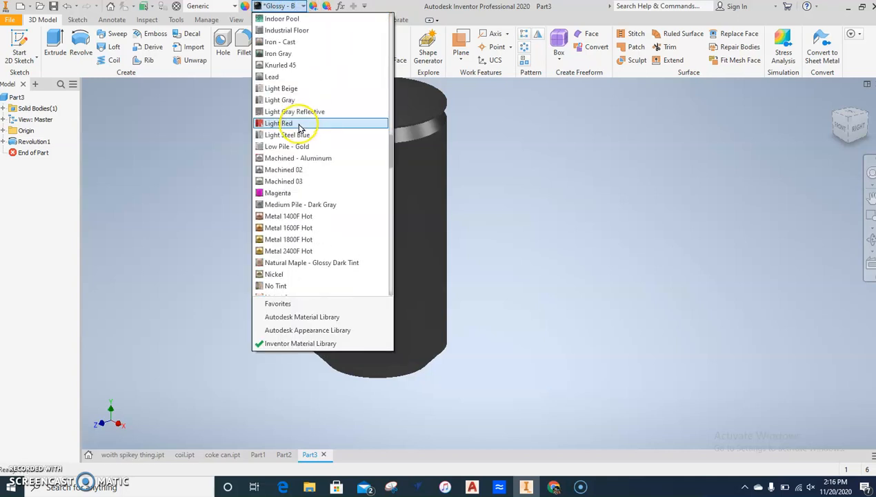
{"action": "scroll", "scroll_direction": "down", "scroll_amount": 3}
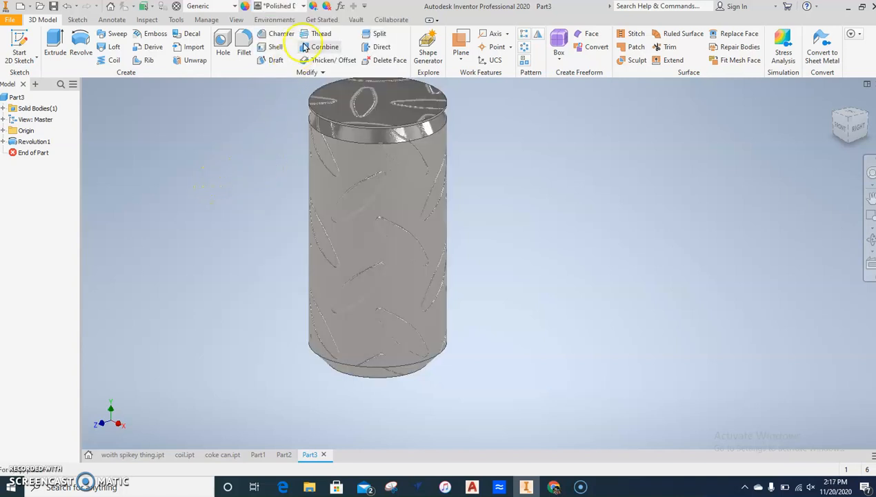
{"action": "left_click", "coordinate": [304, 6]}
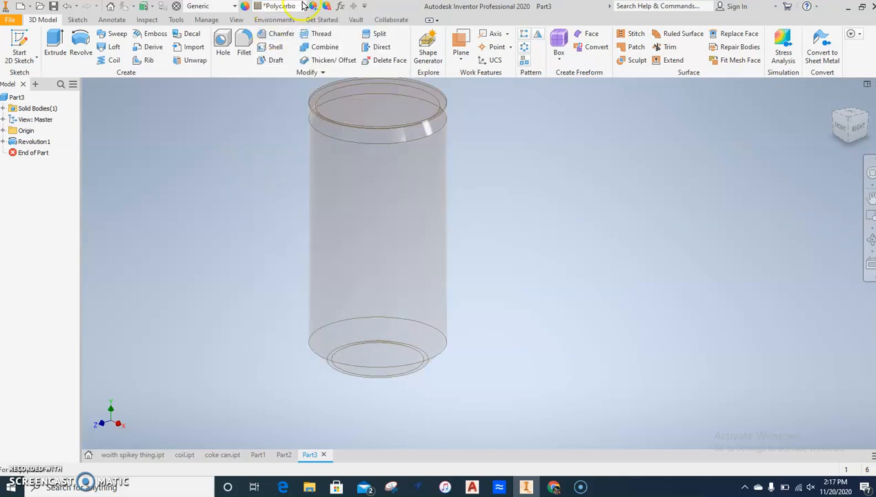
{"action": "left_click", "coordinate": [296, 5]}
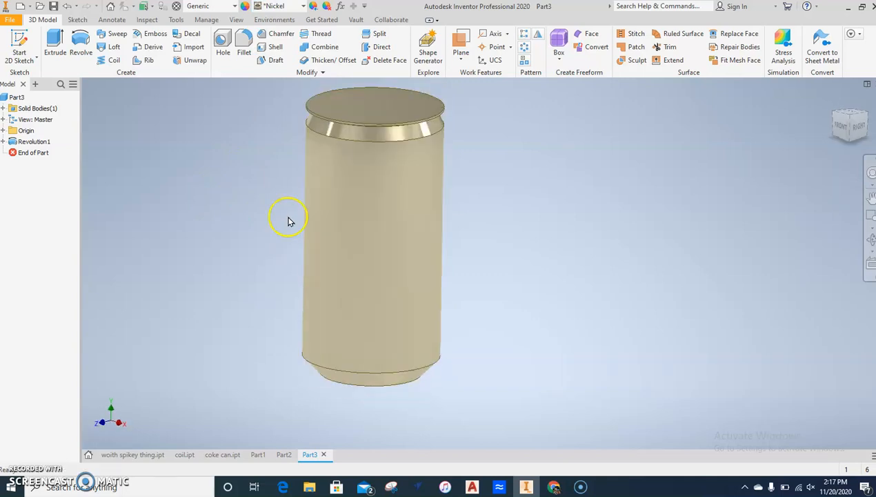
{"action": "mouse_move", "coordinate": [293, 30]}
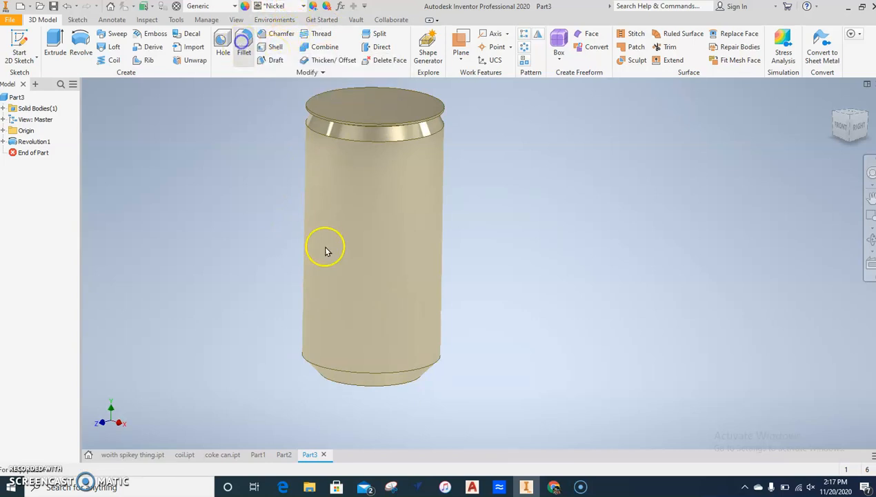
Round three edges at the can's base and rim with 2 mm fillets.
{"action": "left_click", "coordinate": [243, 43]}
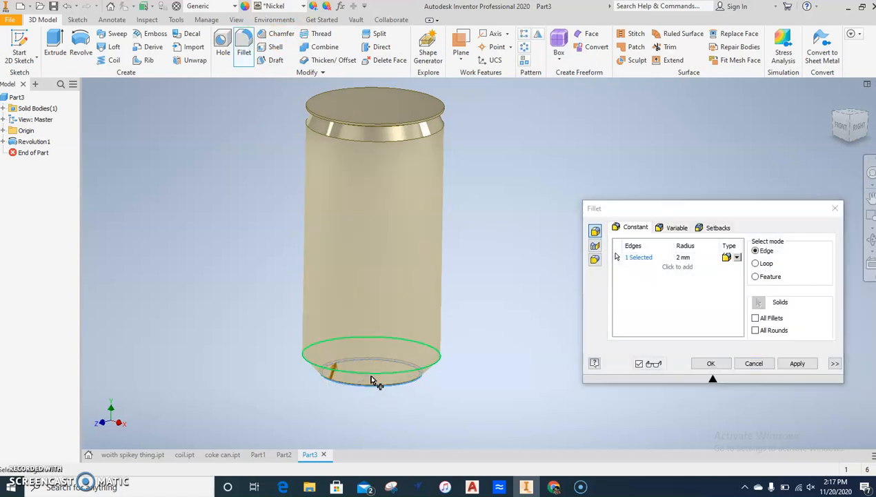
{"action": "left_click", "coordinate": [394, 145]}
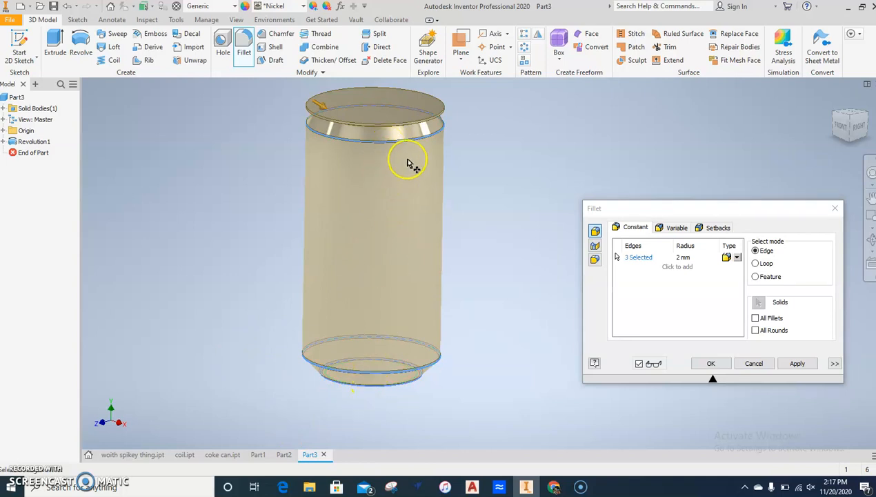
{"action": "mouse_move", "coordinate": [402, 304]}
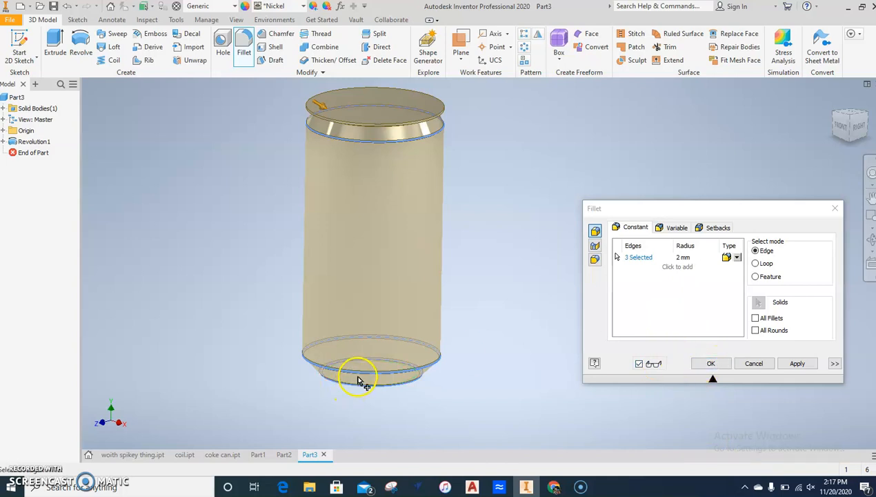
{"action": "mouse_move", "coordinate": [410, 365]}
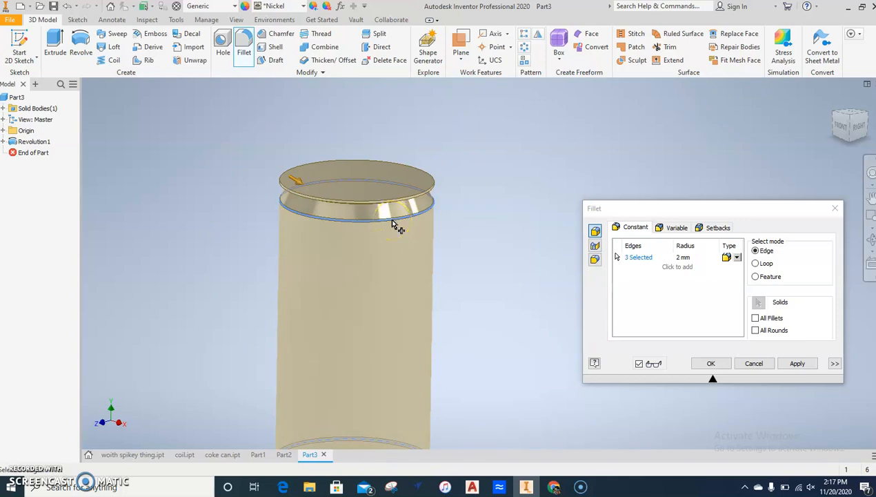
{"action": "left_click", "coordinate": [711, 363]}
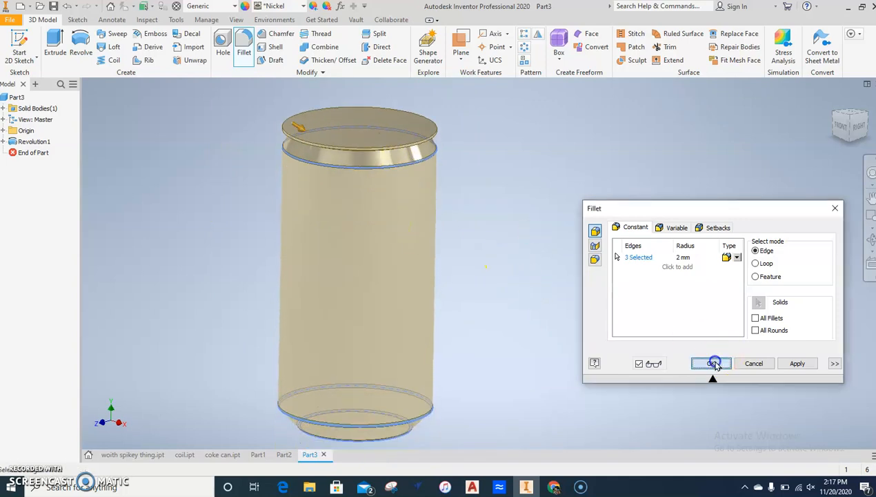
{"action": "left_click", "coordinate": [713, 363]}
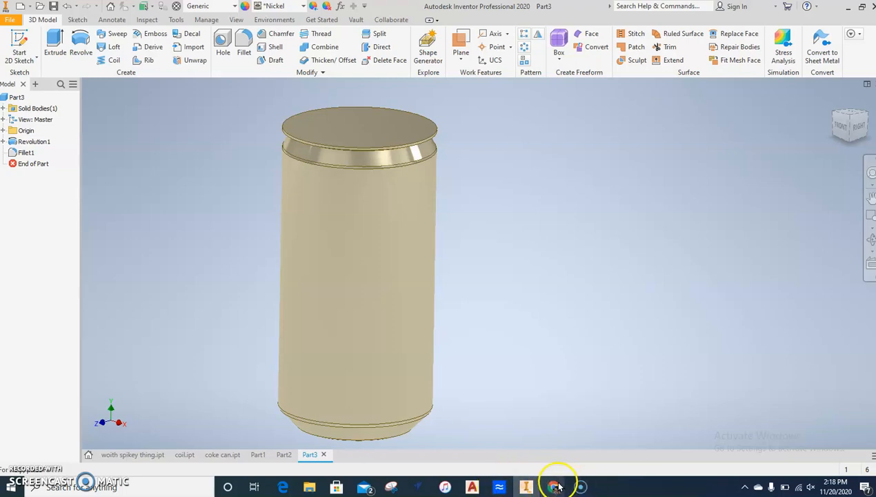
Switch from Inventor to Chrome and bring up the school sign-in page tab.
{"action": "left_click", "coordinate": [556, 486]}
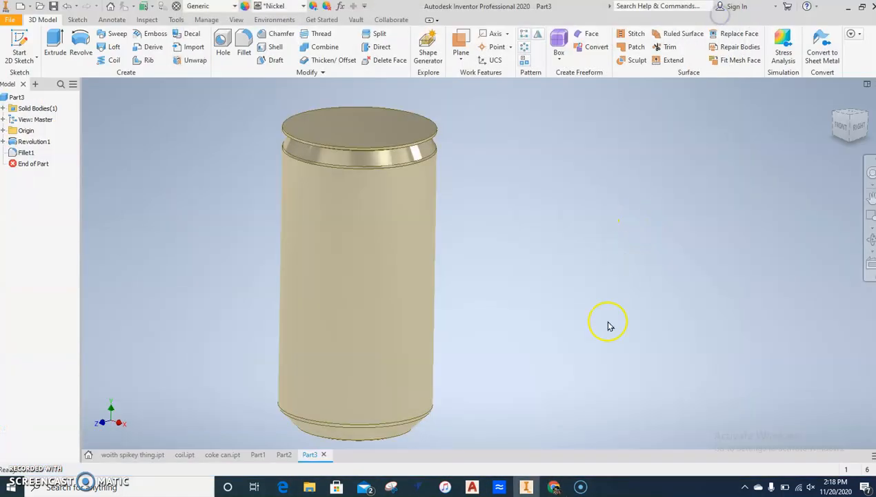
{"action": "right_click", "coordinate": [554, 487]}
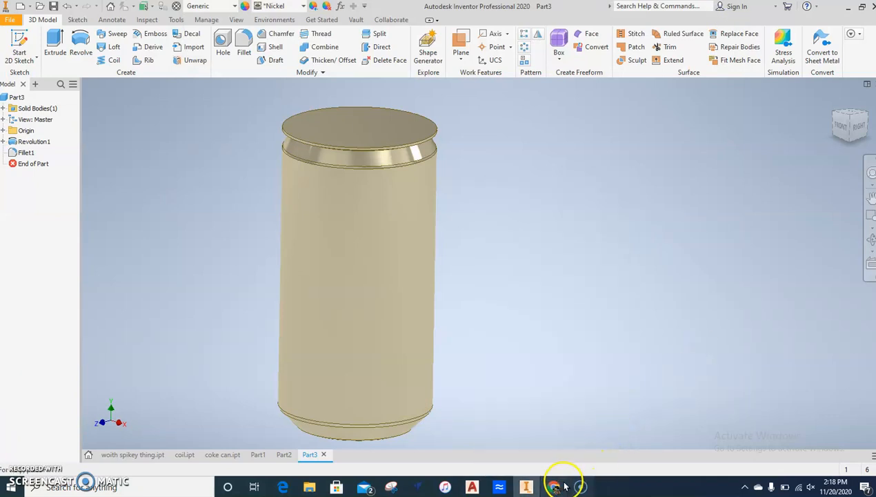
{"action": "left_click", "coordinate": [559, 487]}
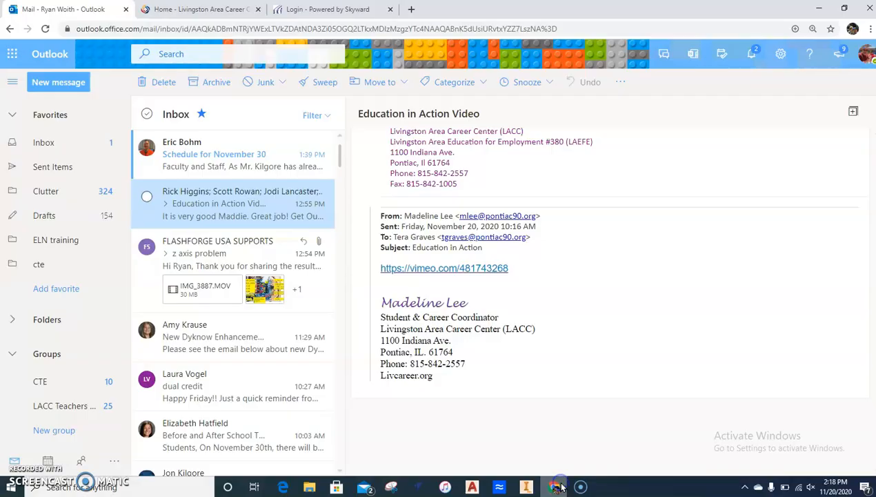
{"action": "left_click", "coordinate": [331, 9]}
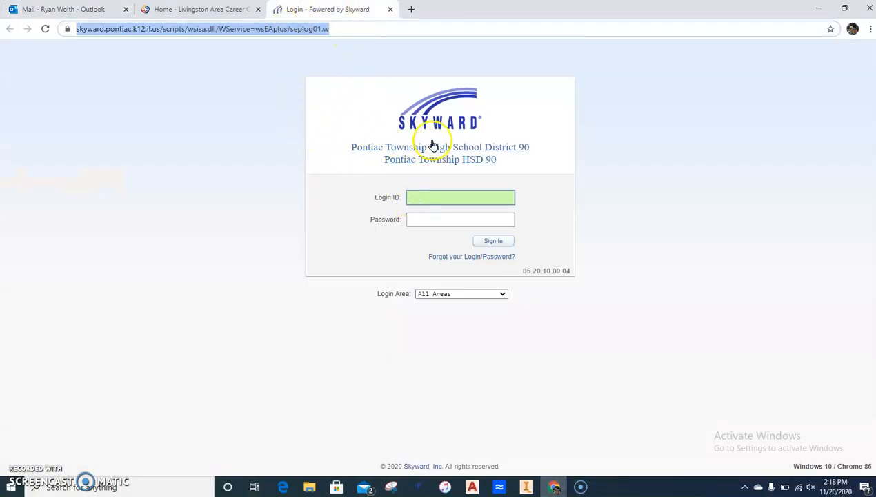
{"action": "mouse_move", "coordinate": [433, 259]}
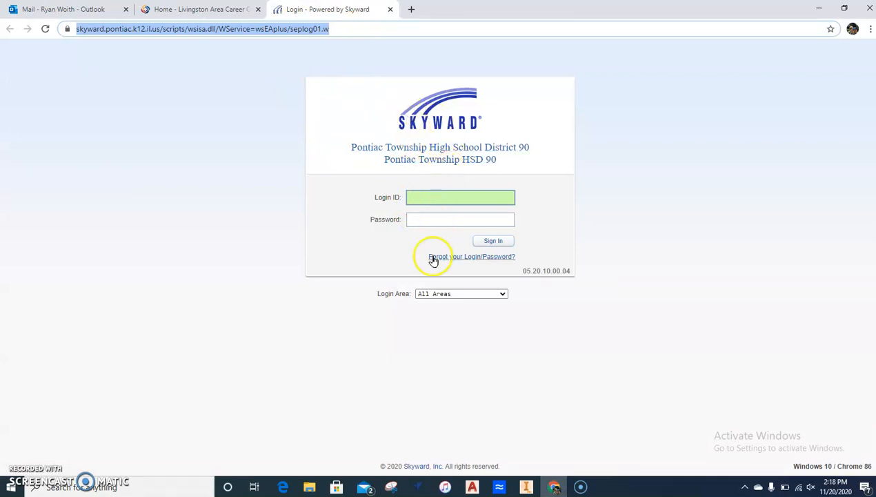
{"action": "mouse_move", "coordinate": [548, 240]}
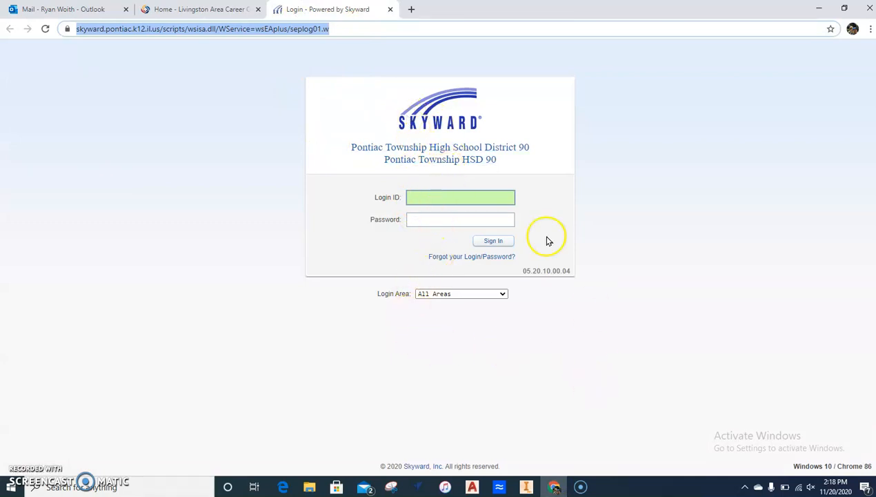
{"action": "mouse_move", "coordinate": [589, 151]}
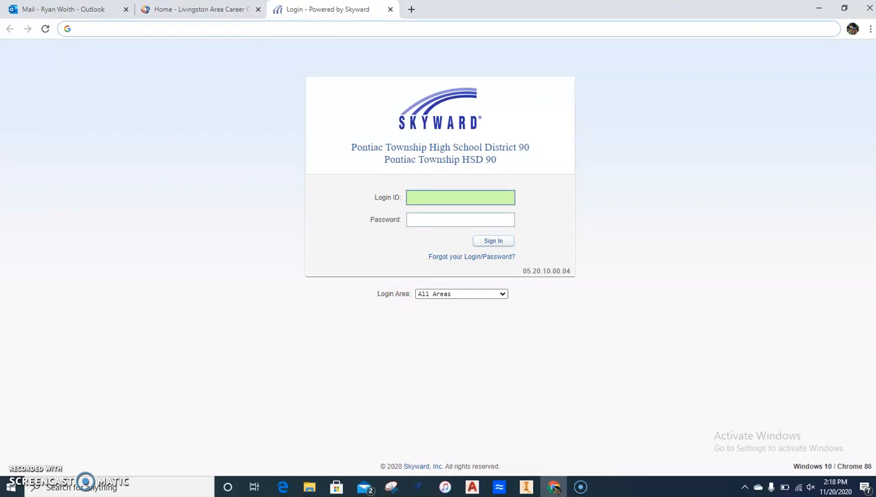
Search Google for 'coke label' and browse the image results.
{"action": "type", "text": "coke label"}
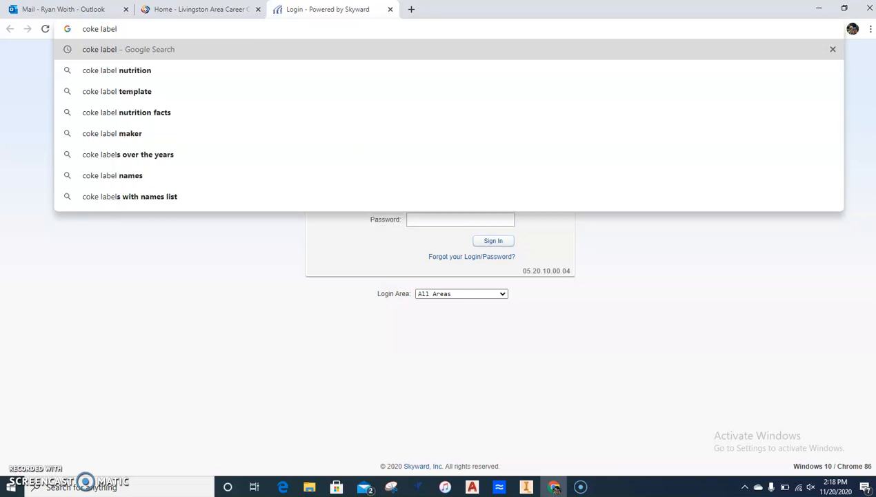
{"action": "key", "text": "Enter"}
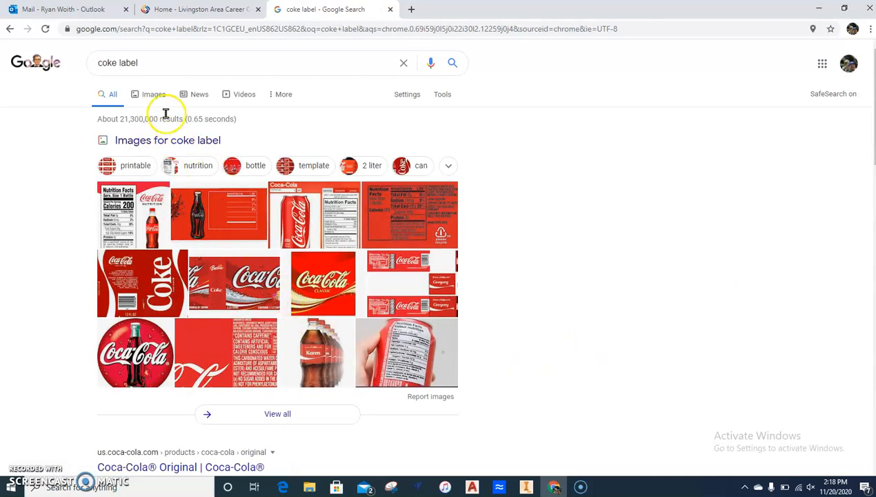
{"action": "left_click", "coordinate": [153, 94]}
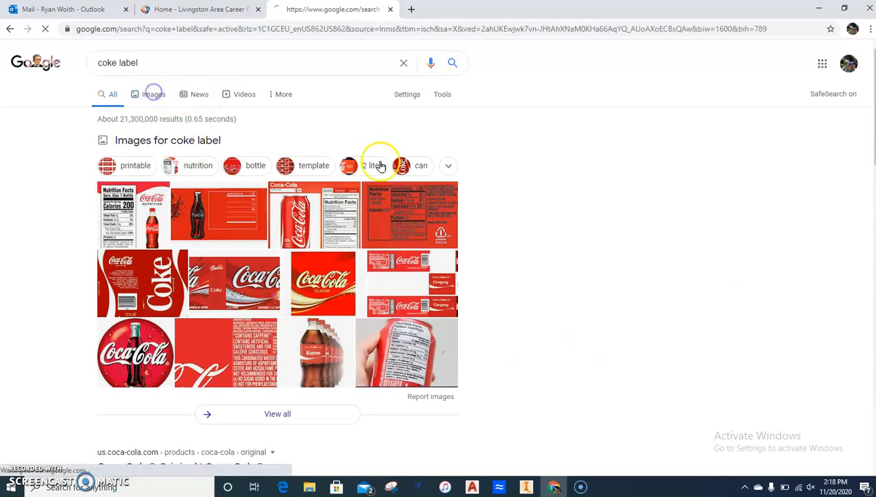
{"action": "left_click", "coordinate": [154, 94]}
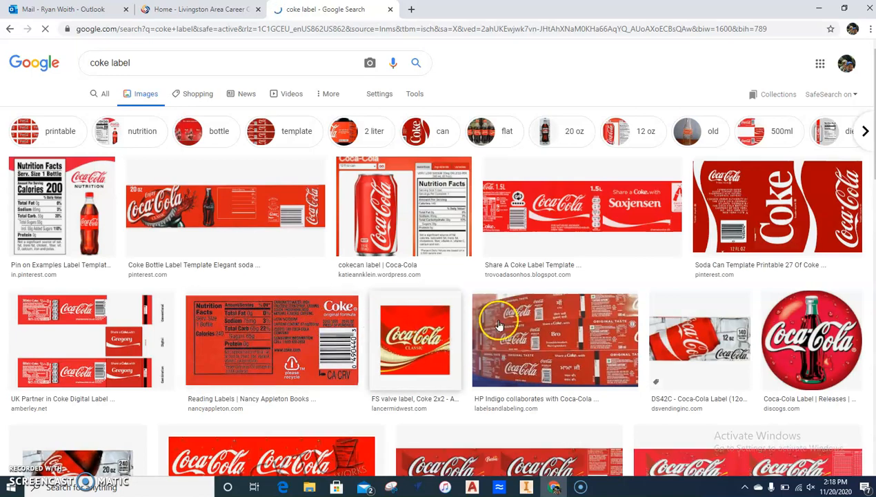
{"action": "scroll", "scroll_direction": "down", "scroll_amount": 3}
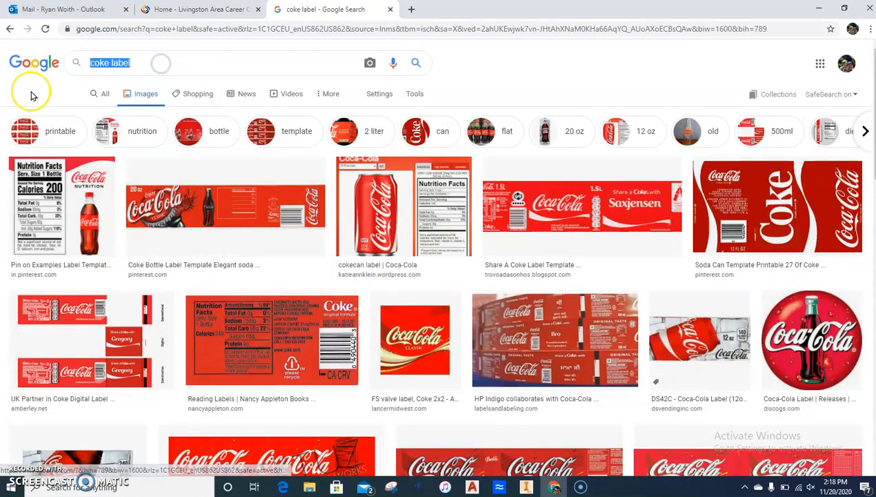
Find a Simpsons family image and save it as simpsons.jpg, then return to Inventor.
{"action": "type", "text": "simpsons"}
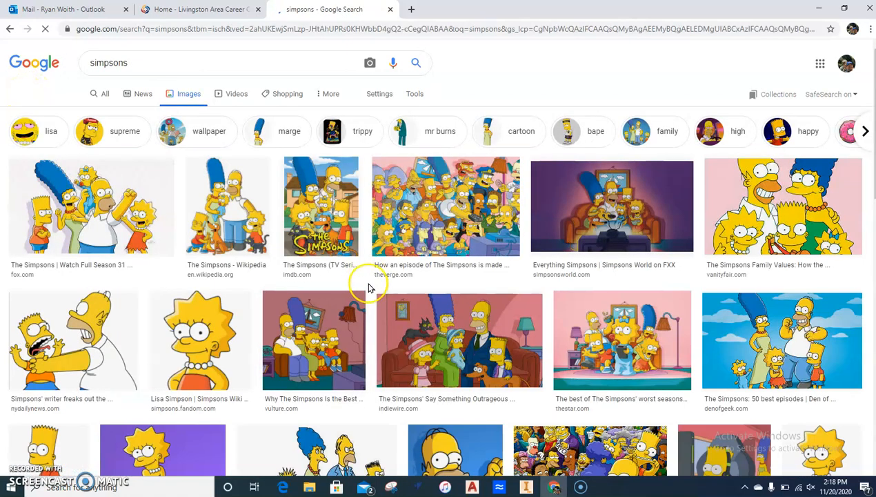
{"action": "scroll", "scroll_direction": "down", "scroll_amount": 3}
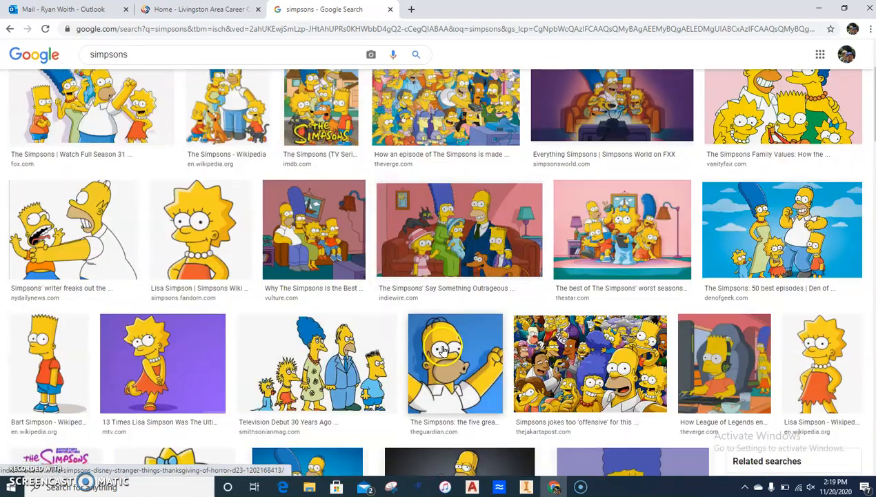
{"action": "scroll", "scroll_direction": "down", "scroll_amount": 3}
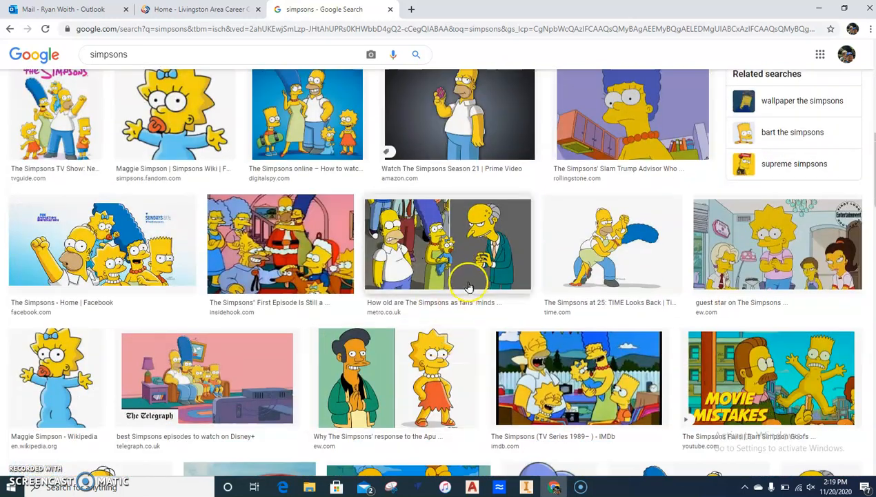
{"action": "left_click", "coordinate": [447, 244]}
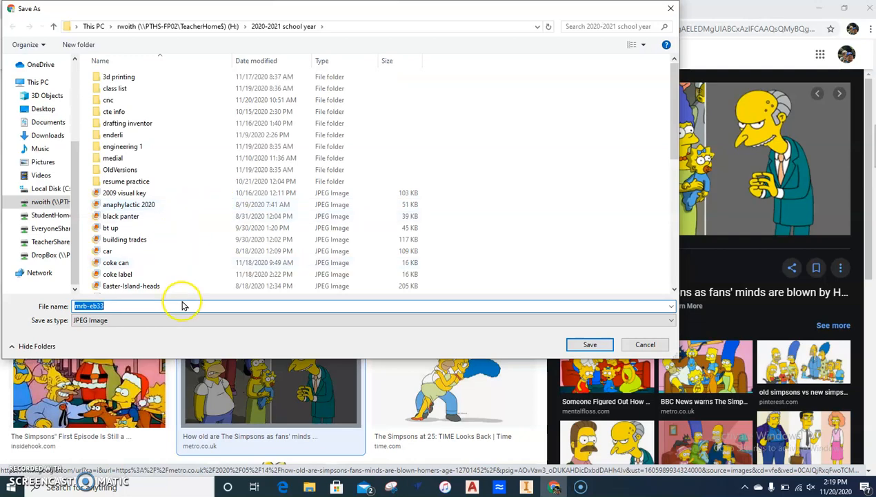
{"action": "type", "text": "simpsons"}
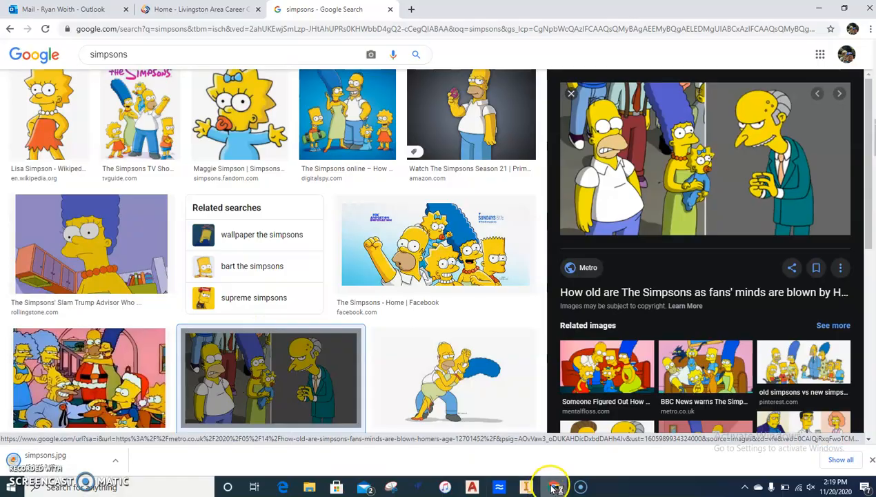
{"action": "left_click", "coordinate": [526, 488]}
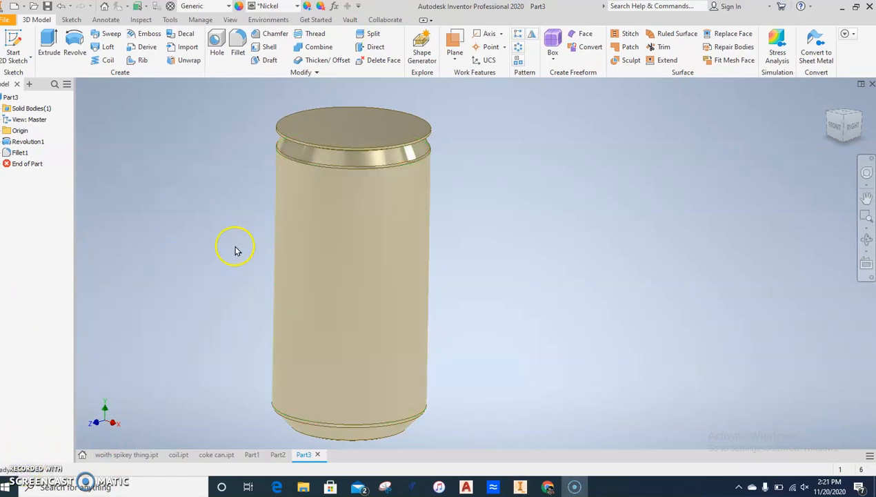
{"action": "mouse_move", "coordinate": [257, 237]}
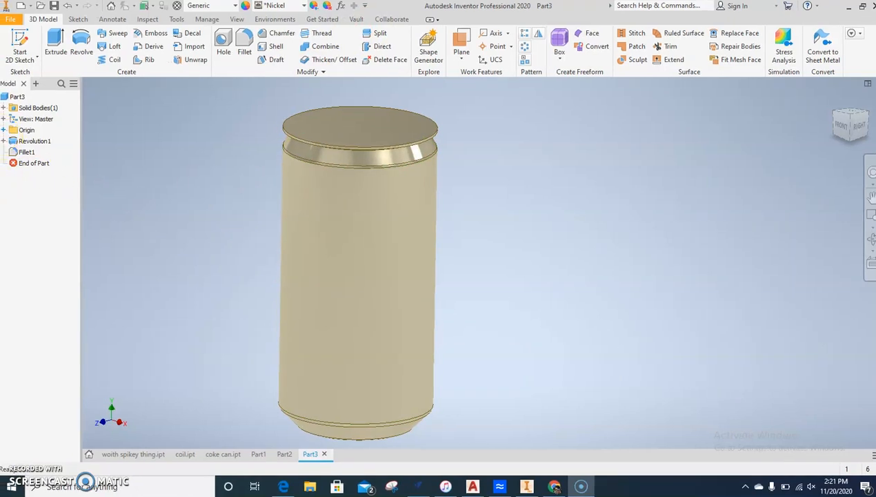
Add Work Plane1 tangent to the can's side, using the YZ origin plane as reference.
{"action": "left_click", "coordinate": [39, 141]}
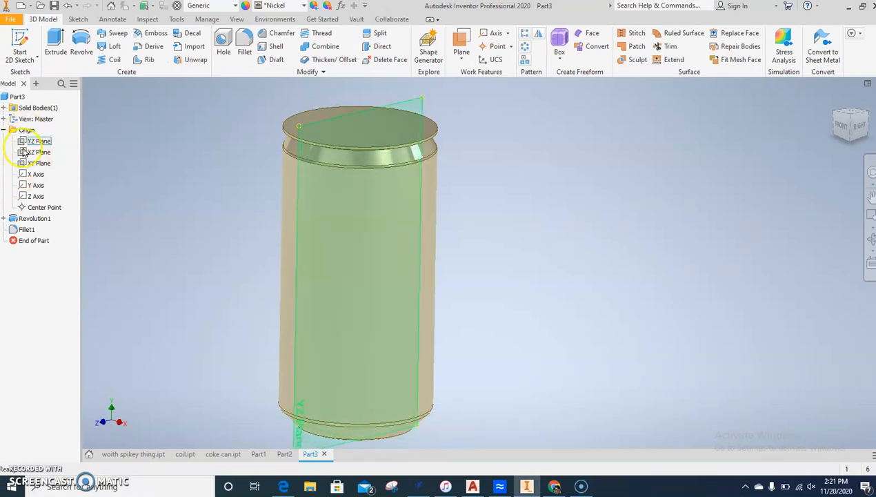
{"action": "left_click", "coordinate": [39, 152]}
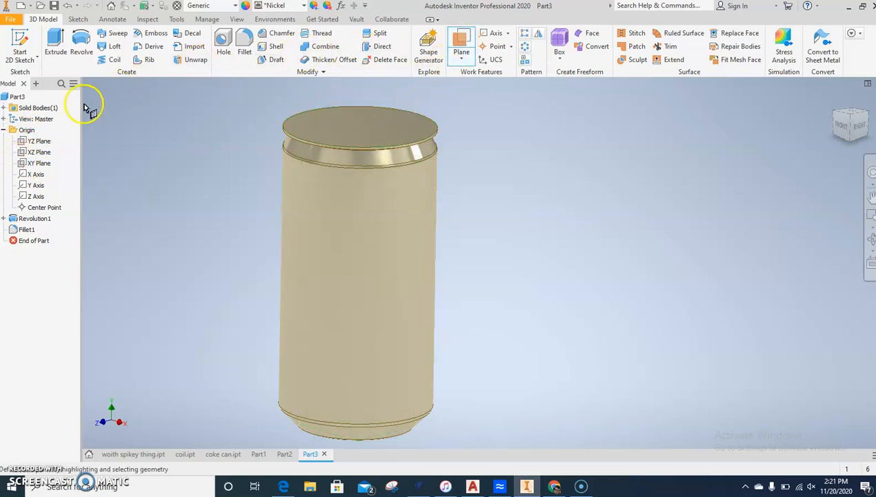
{"action": "left_click", "coordinate": [40, 162]}
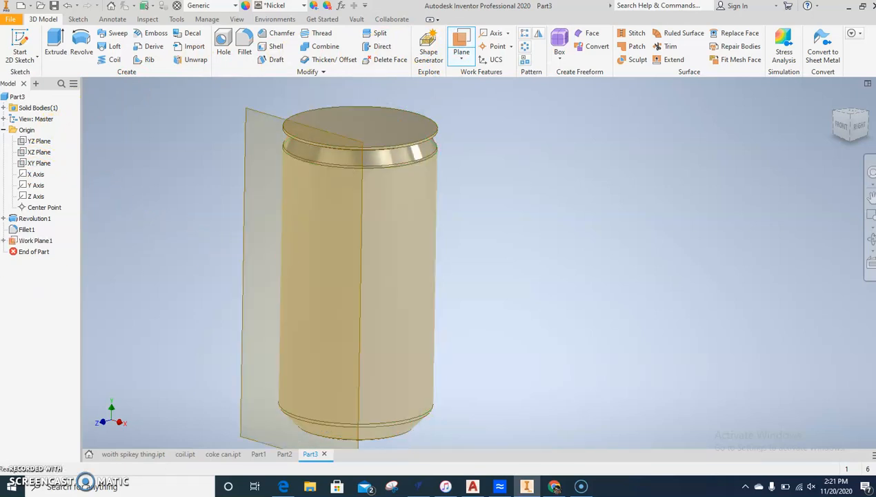
{"action": "left_click", "coordinate": [35, 240]}
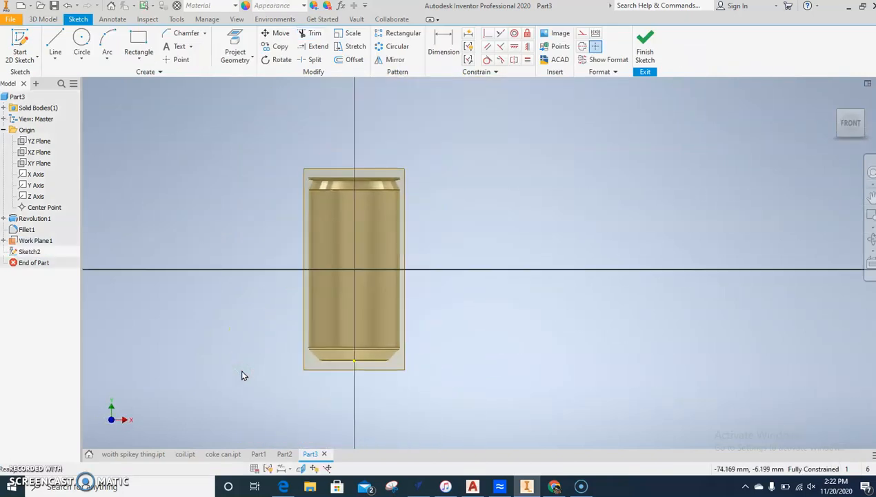
{"action": "mouse_move", "coordinate": [529, 269]}
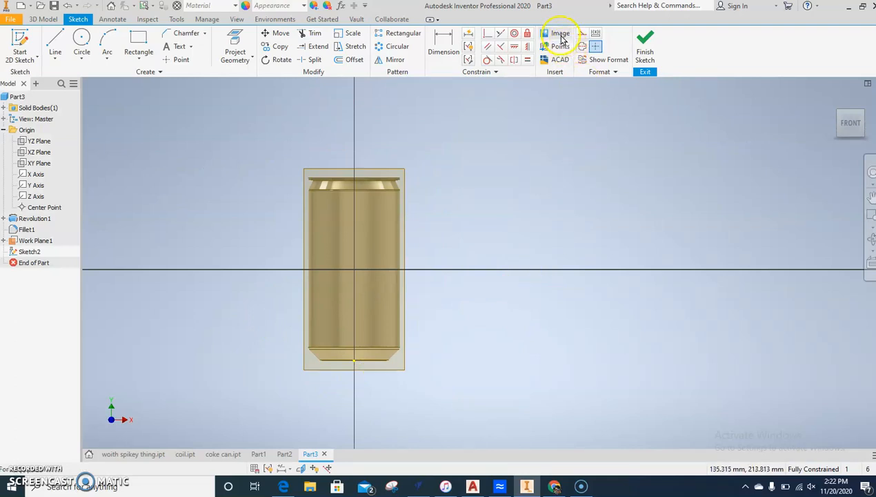
{"action": "mouse_move", "coordinate": [561, 33]}
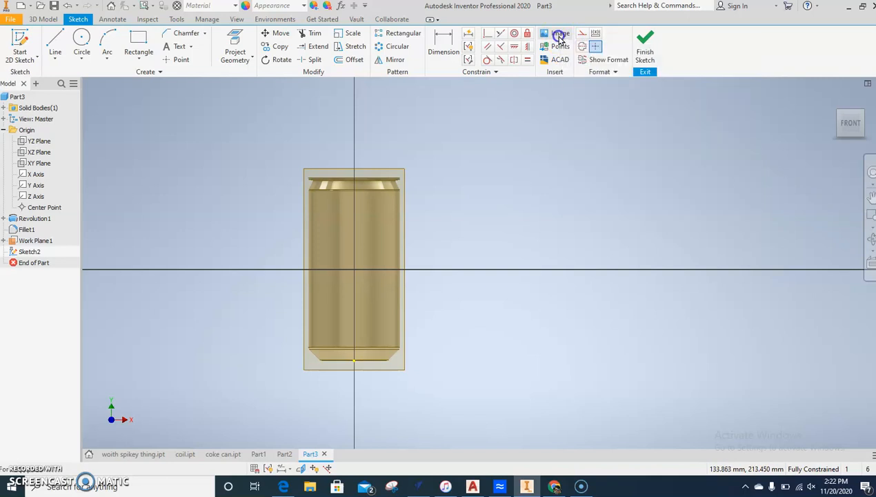
Browse to simpsons.jpg and insert it as an image into Sketch2.
{"action": "left_click", "coordinate": [559, 34]}
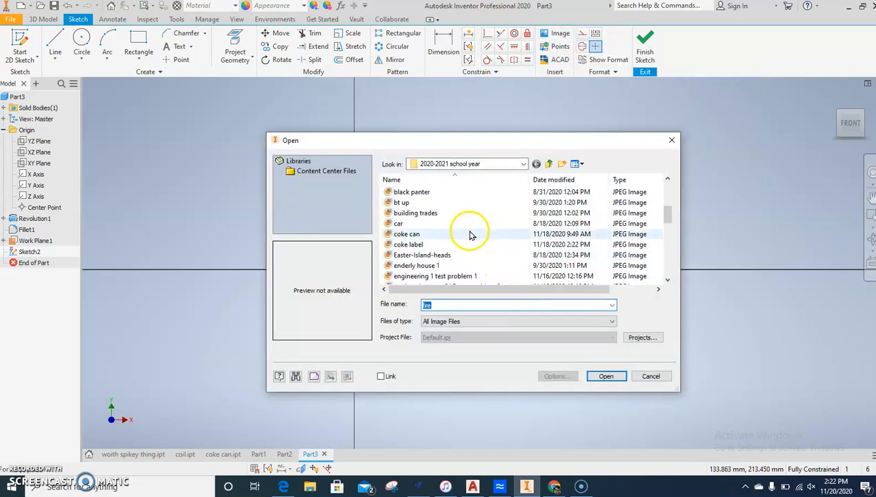
{"action": "scroll", "scroll_direction": "down", "scroll_amount": 3}
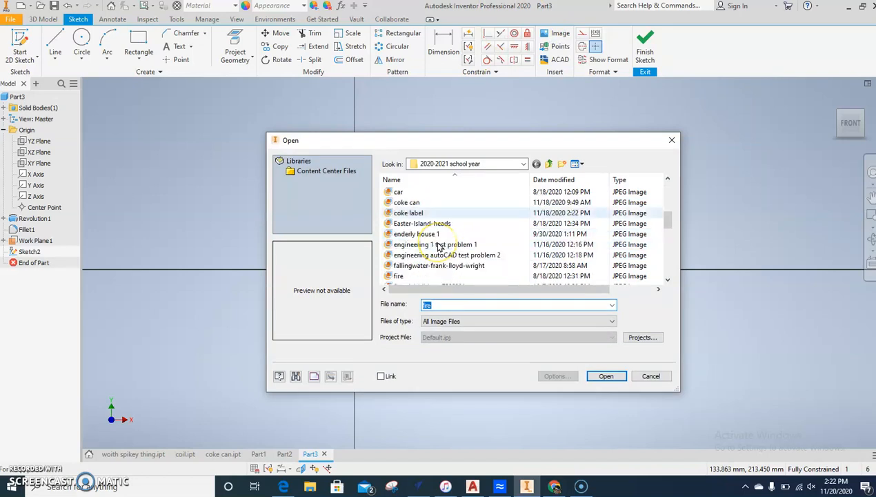
{"action": "scroll", "scroll_direction": "down", "scroll_amount": 3}
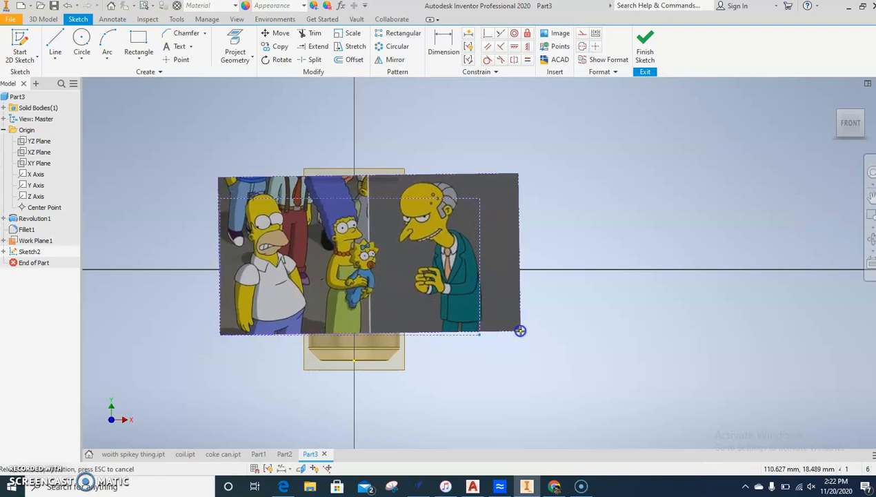
Resize the Simpsons image so it sits centred across the can's outline.
{"action": "left_click_drag", "start_coordinate": [520, 331], "coordinate": [509, 331]}
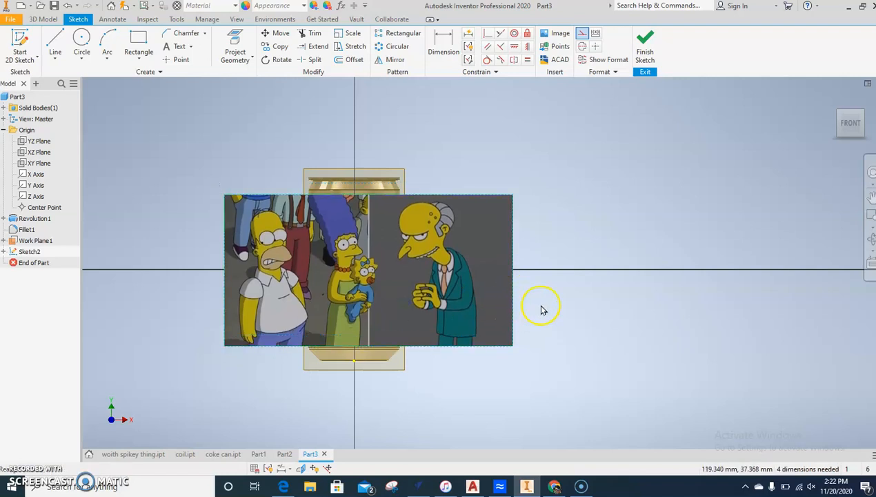
{"action": "mouse_move", "coordinate": [524, 318]}
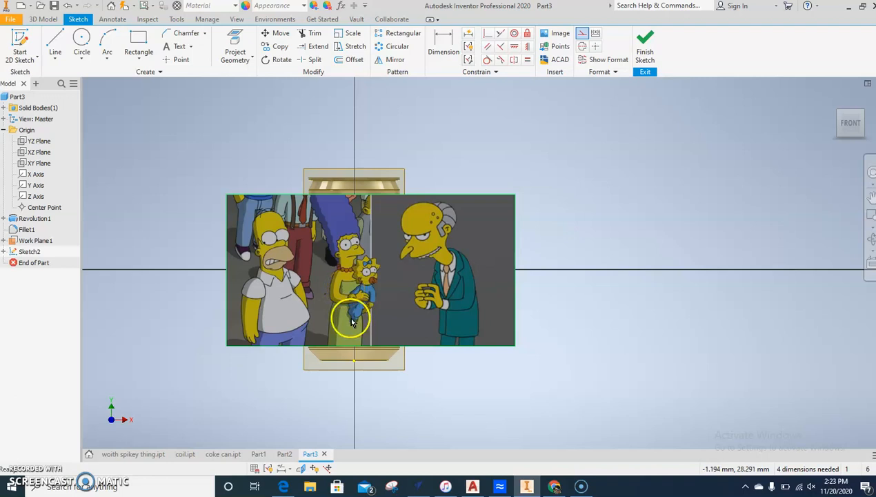
{"action": "mouse_move", "coordinate": [364, 205]}
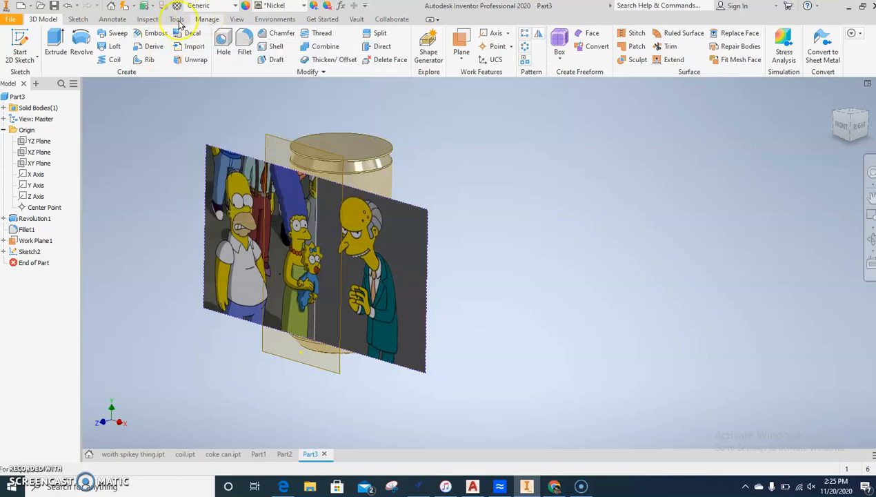
Apply the Simpsons image as a decal on the can's curved side, then orbit to view it.
{"action": "left_click", "coordinate": [192, 34]}
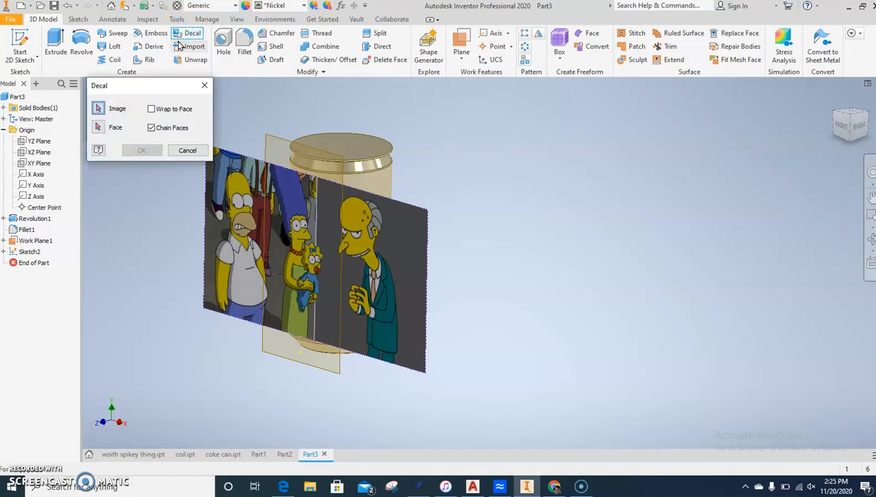
{"action": "left_click", "coordinate": [151, 108]}
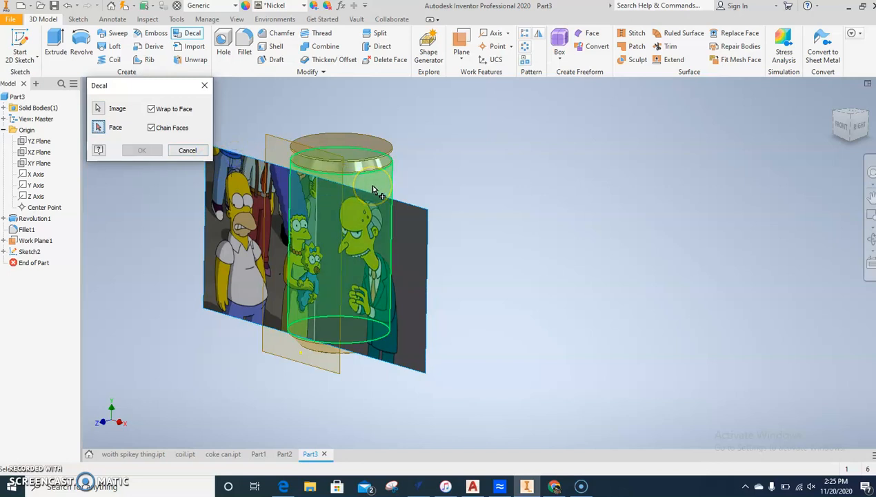
{"action": "left_click", "coordinate": [142, 150]}
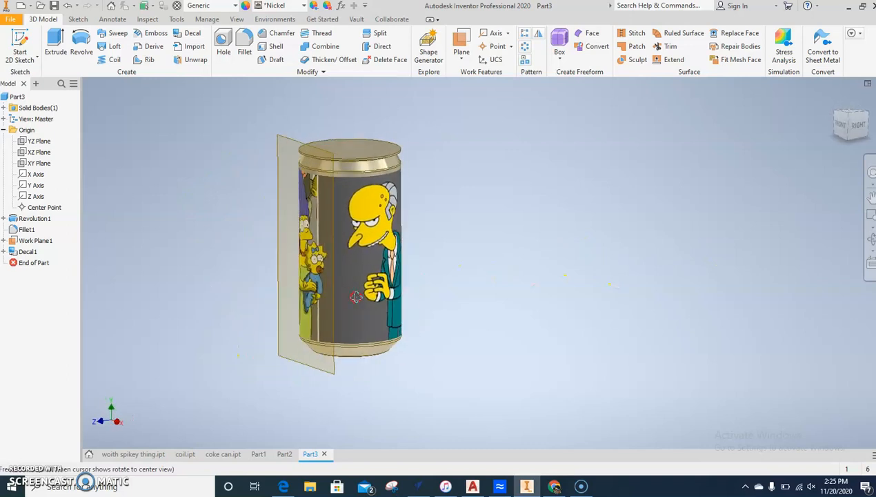
{"action": "left_click_drag", "start_coordinate": [355, 296], "coordinate": [334, 286]}
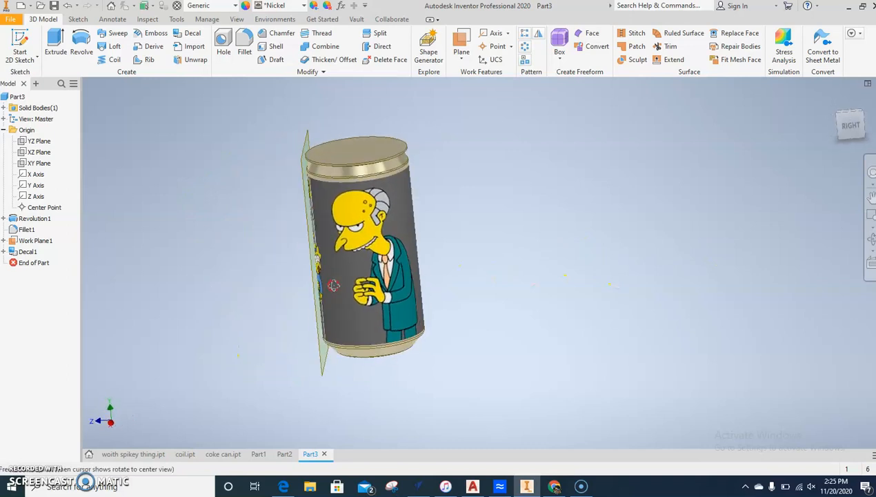